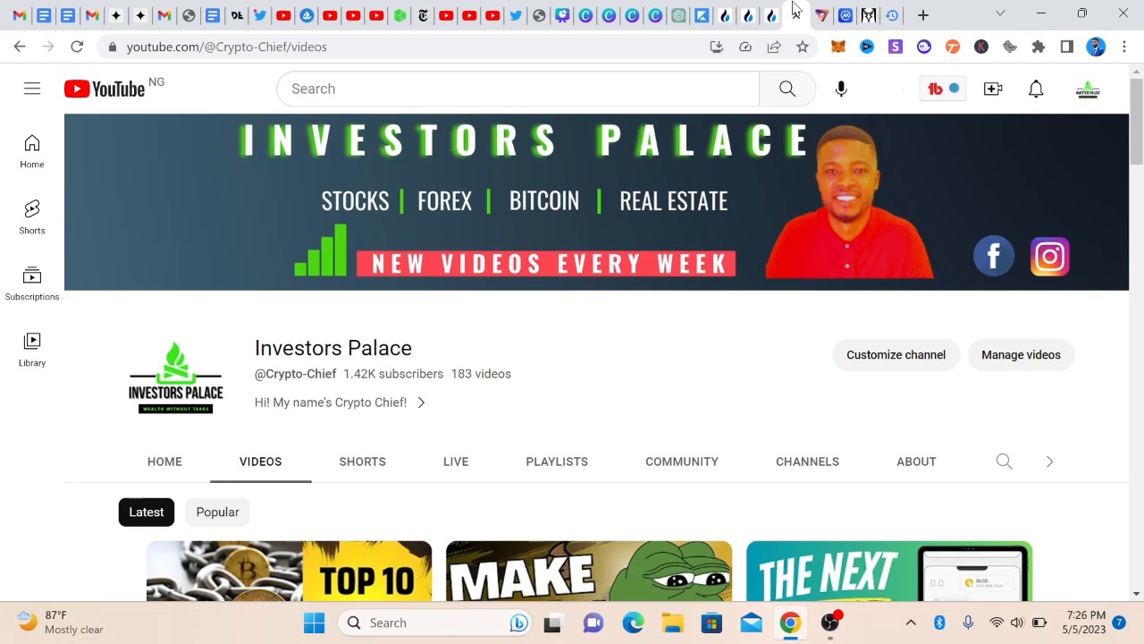
Switch from the YouTube channel tab through DEX Screener to CoinMarketCap's cryptocurrency prices page.
left_click(865, 15)
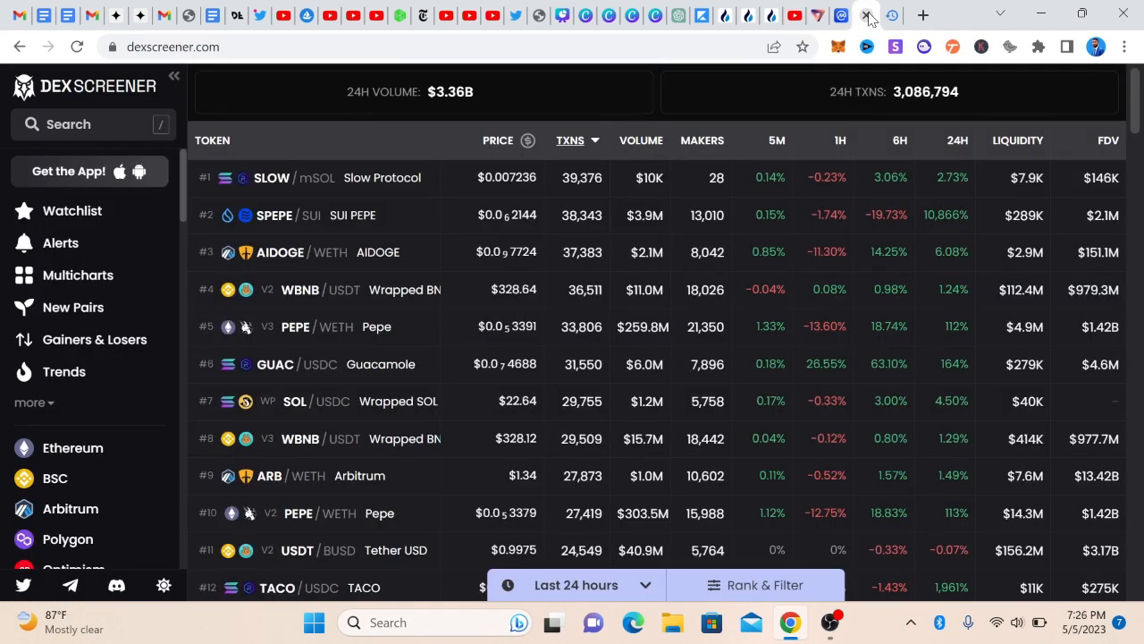
left_click(844, 14)
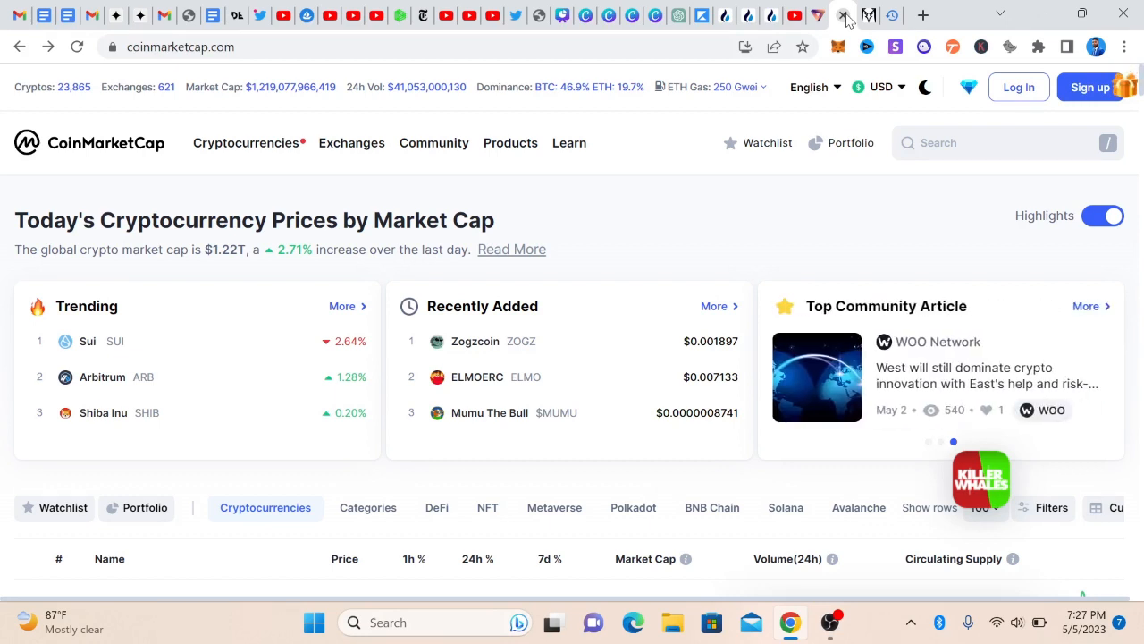
scroll("down", 3)
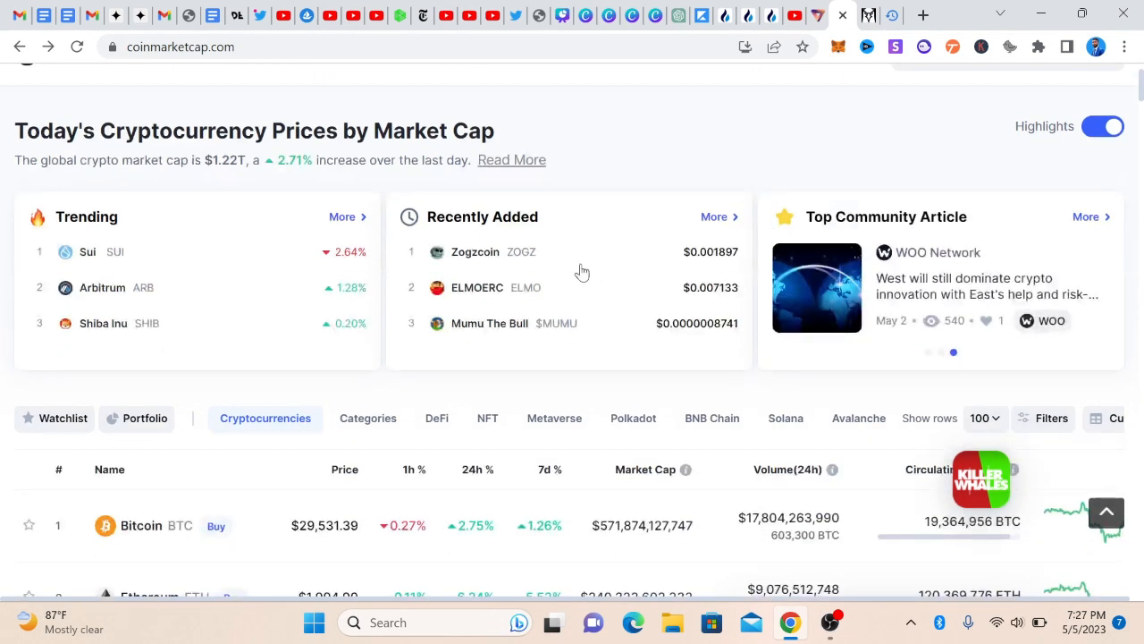
mouse_move(508, 300)
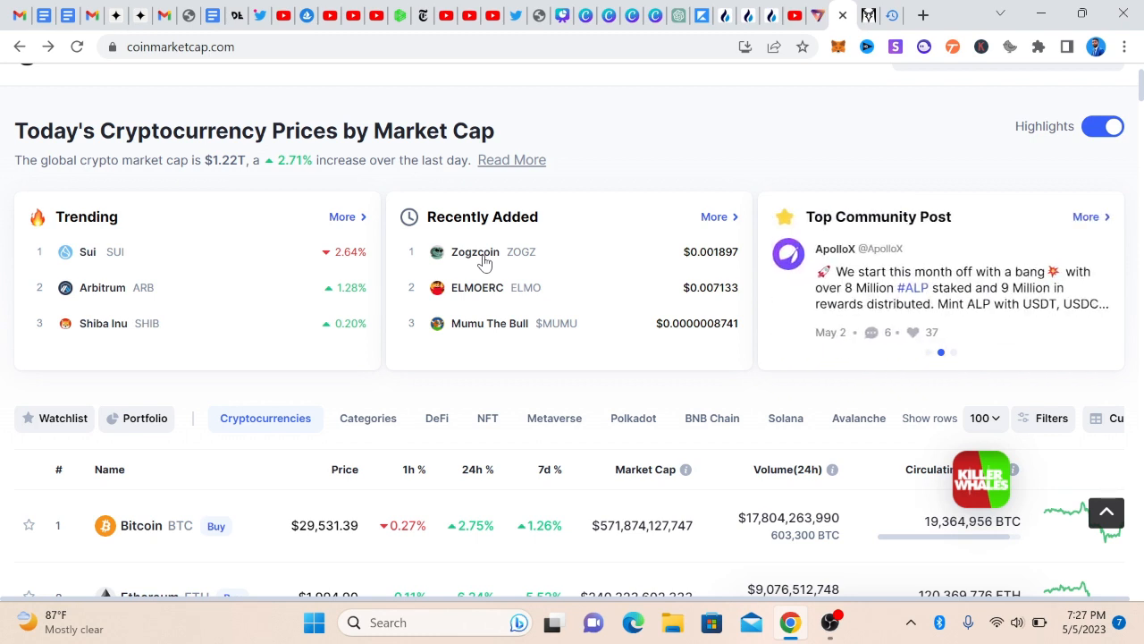
mouse_move(508, 276)
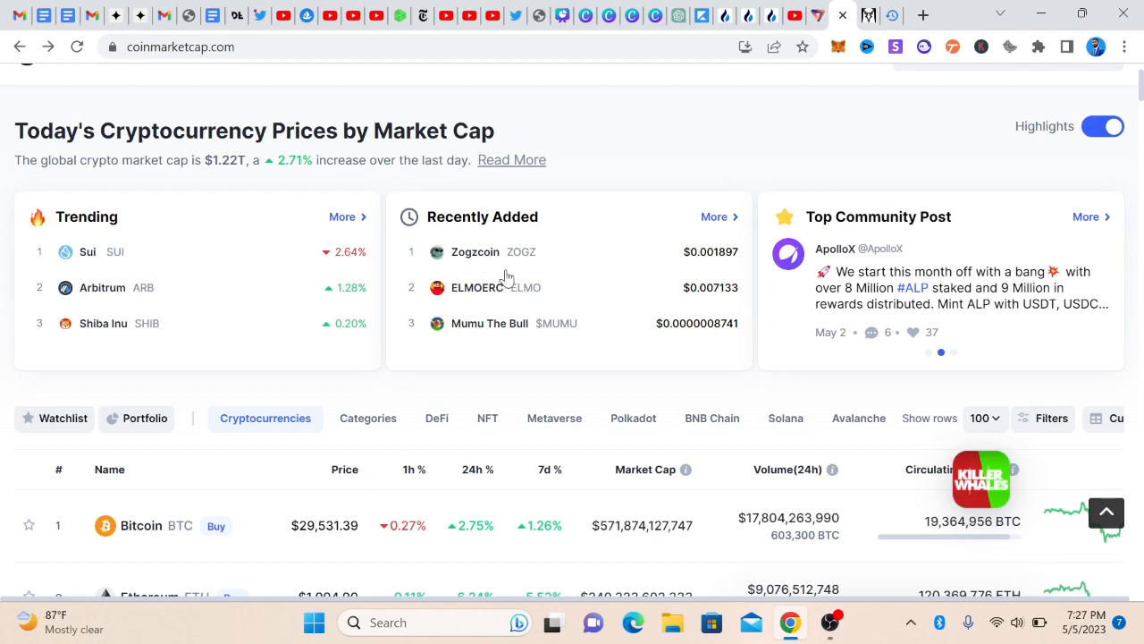
scroll("up", 3)
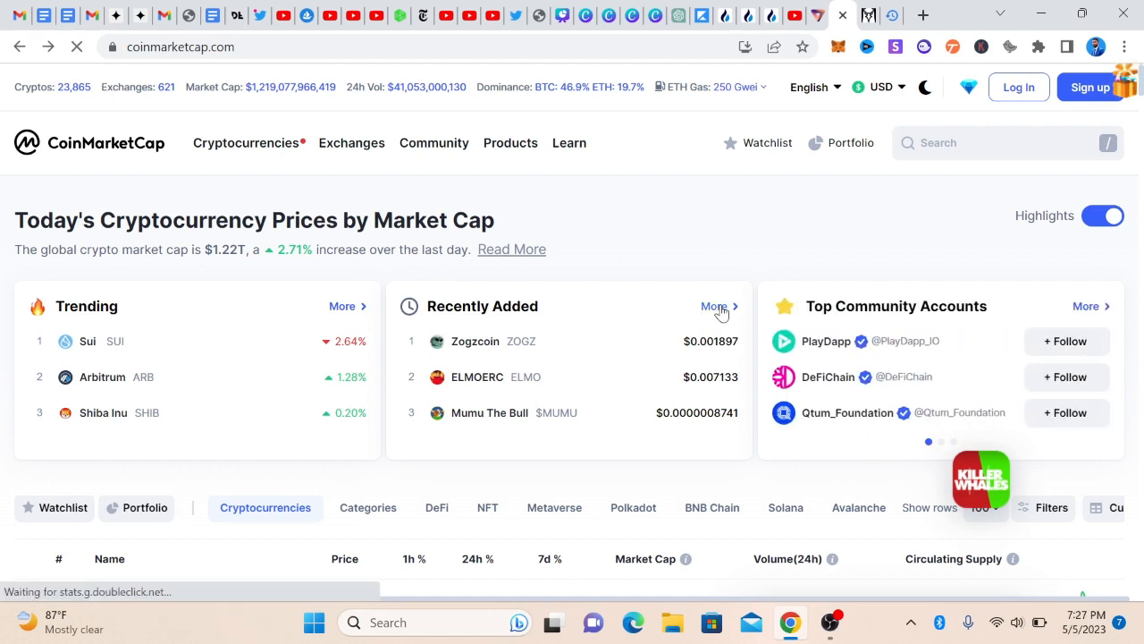
Open the full Recently Added coins list and scroll through the New Cryptocurrencies table past Whale Exploder.
left_click(718, 306)
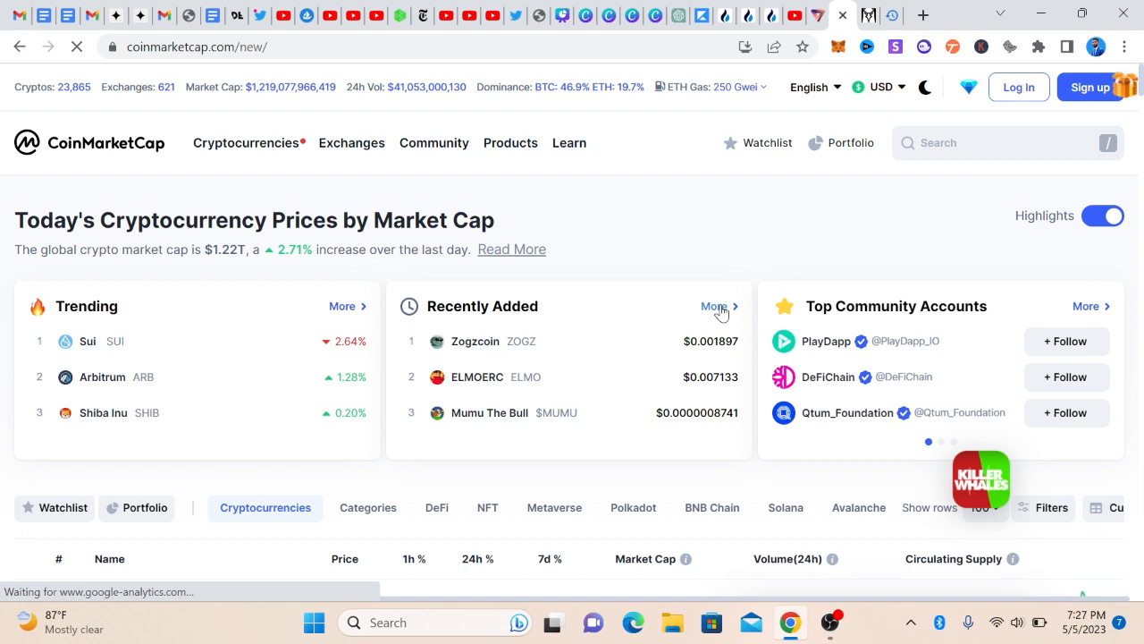
left_click(715, 305)
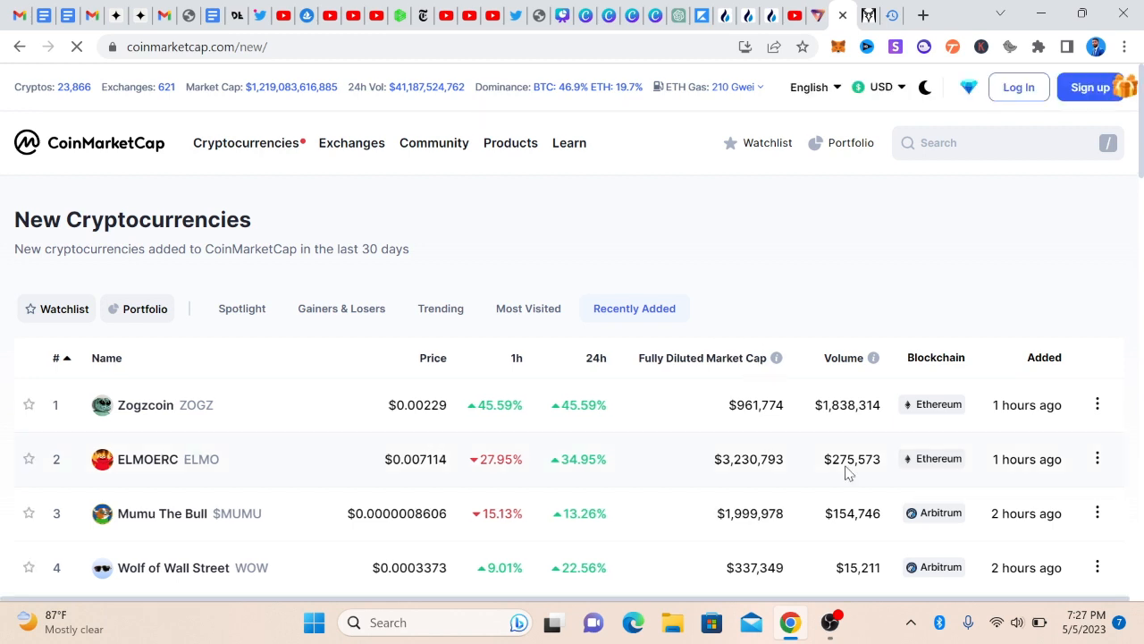
mouse_move(382, 454)
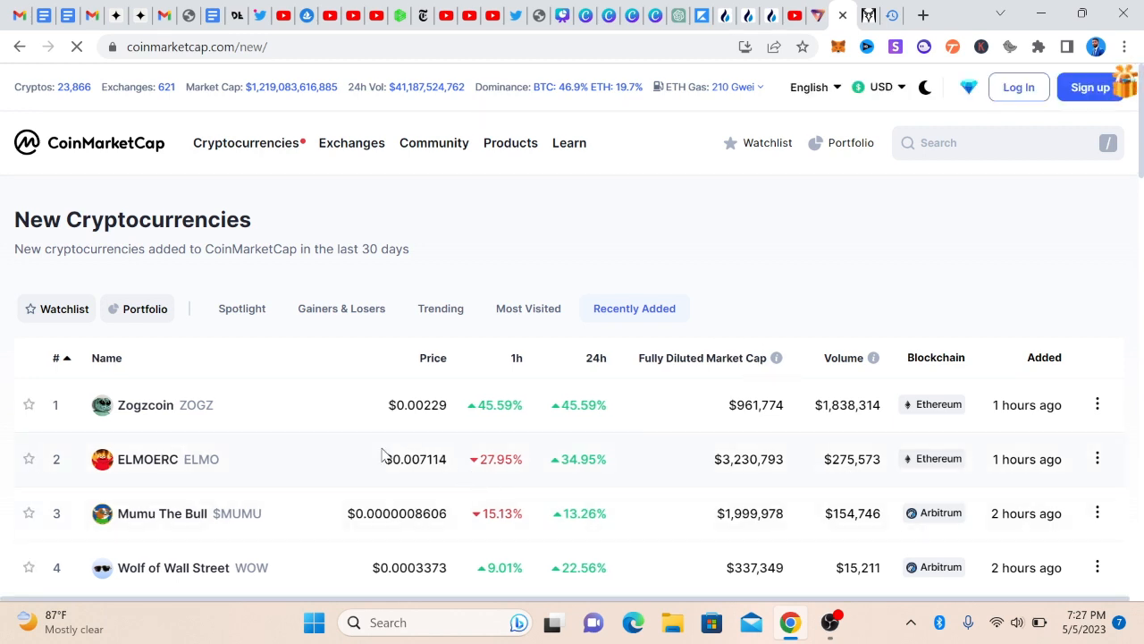
scroll("down", 3)
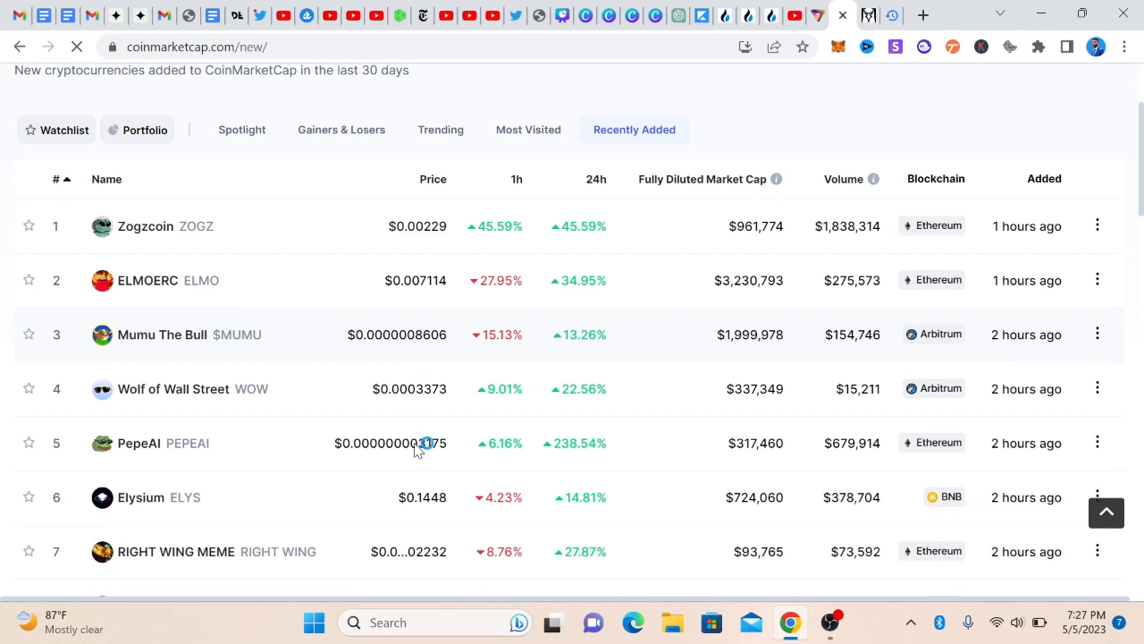
scroll("down", 3)
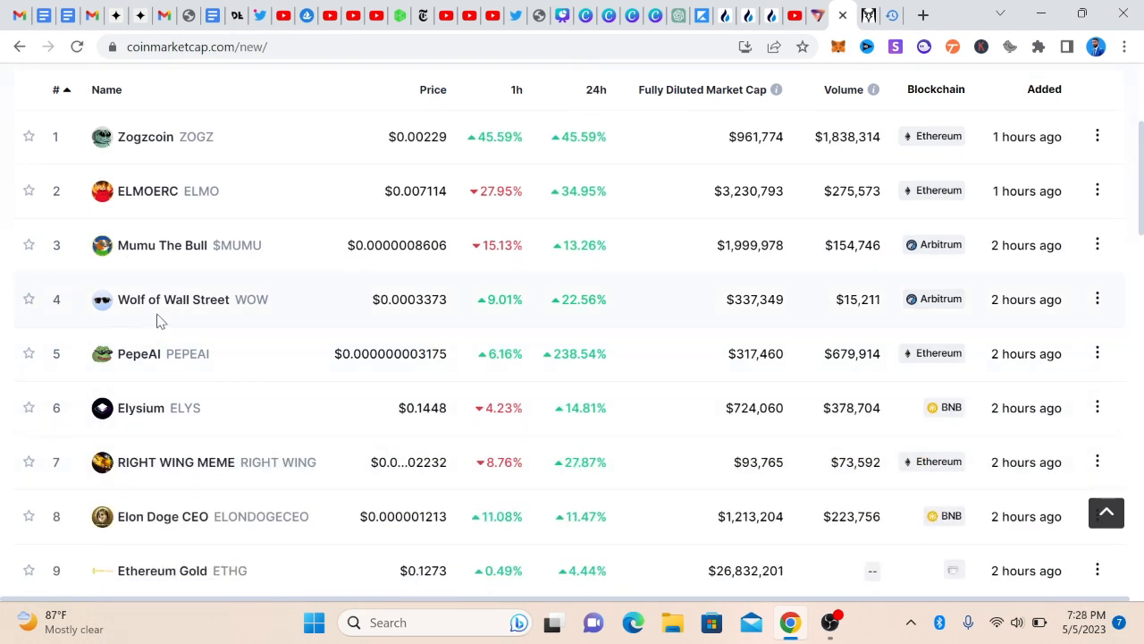
mouse_move(207, 336)
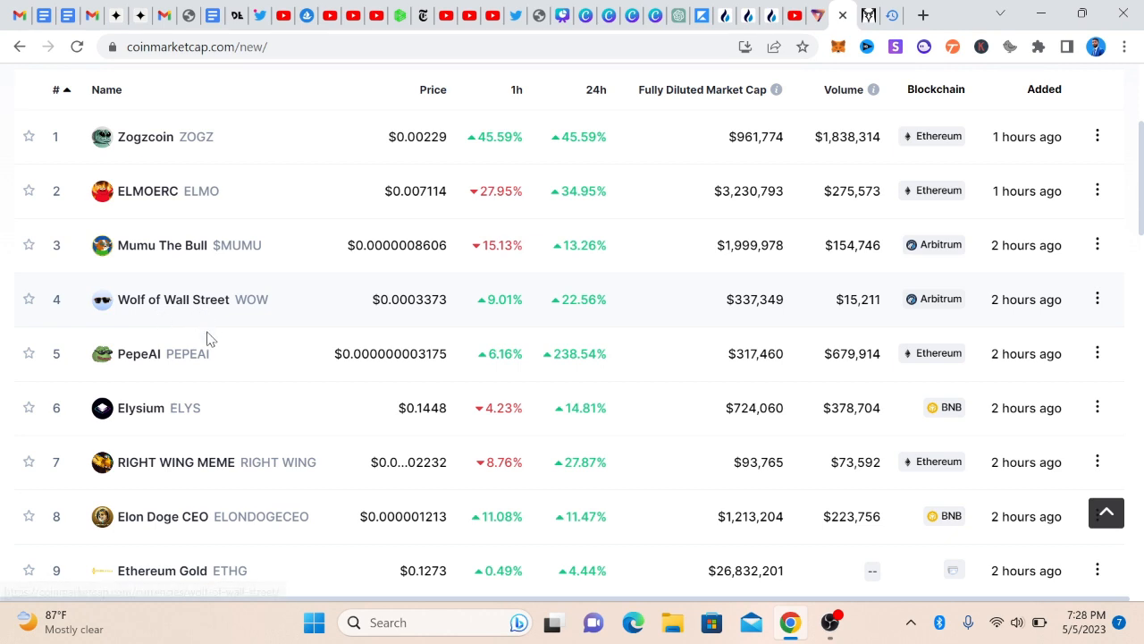
mouse_move(481, 386)
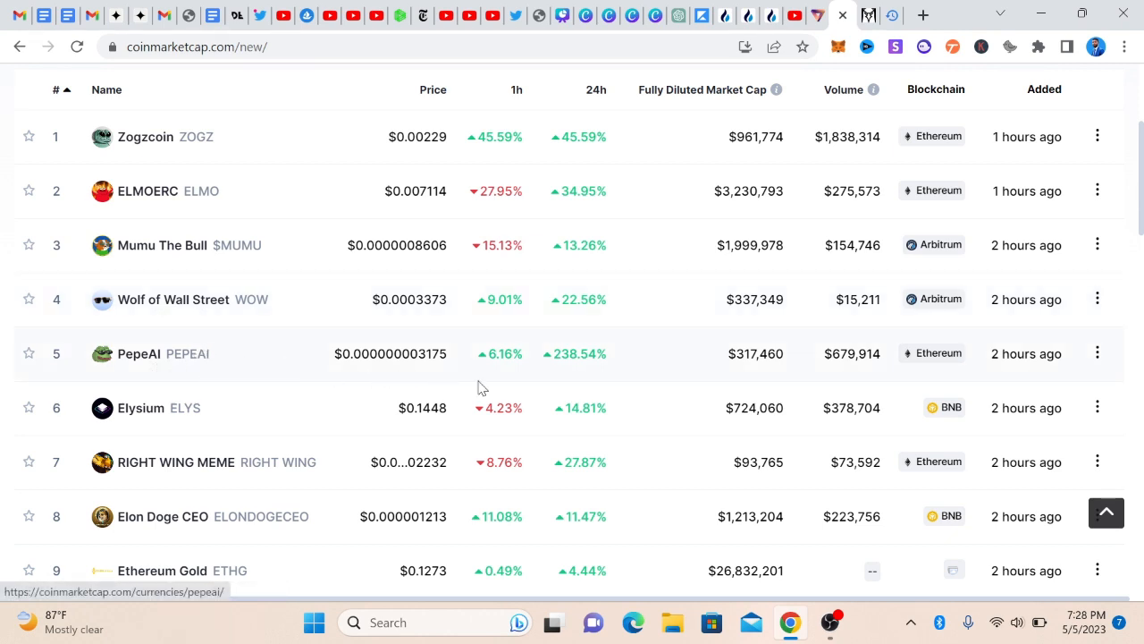
mouse_move(554, 374)
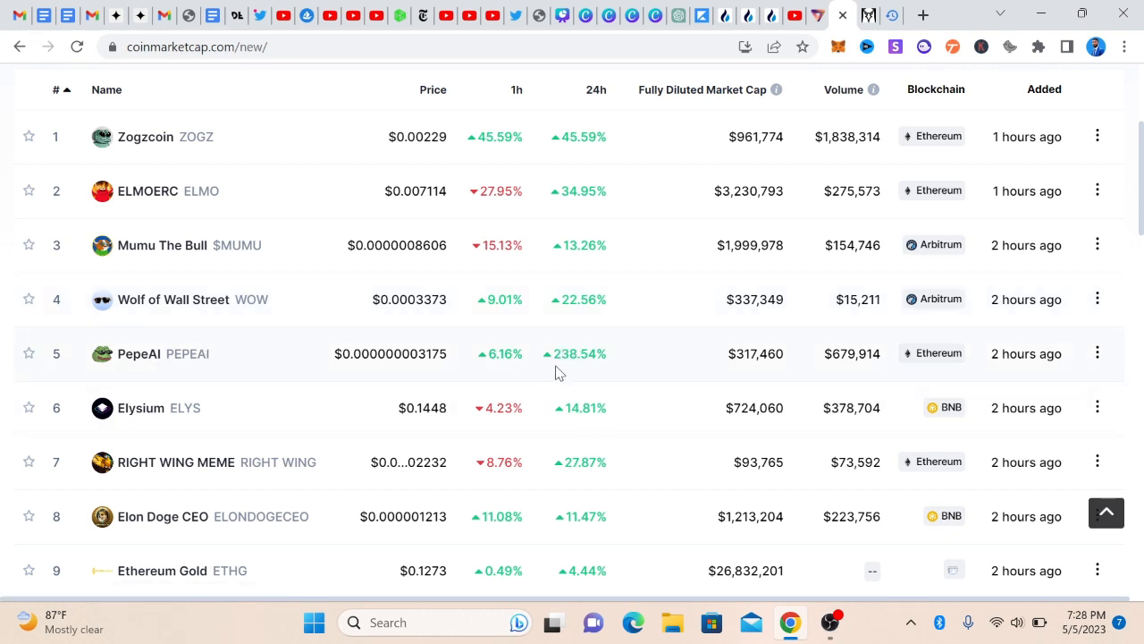
scroll("down", 3)
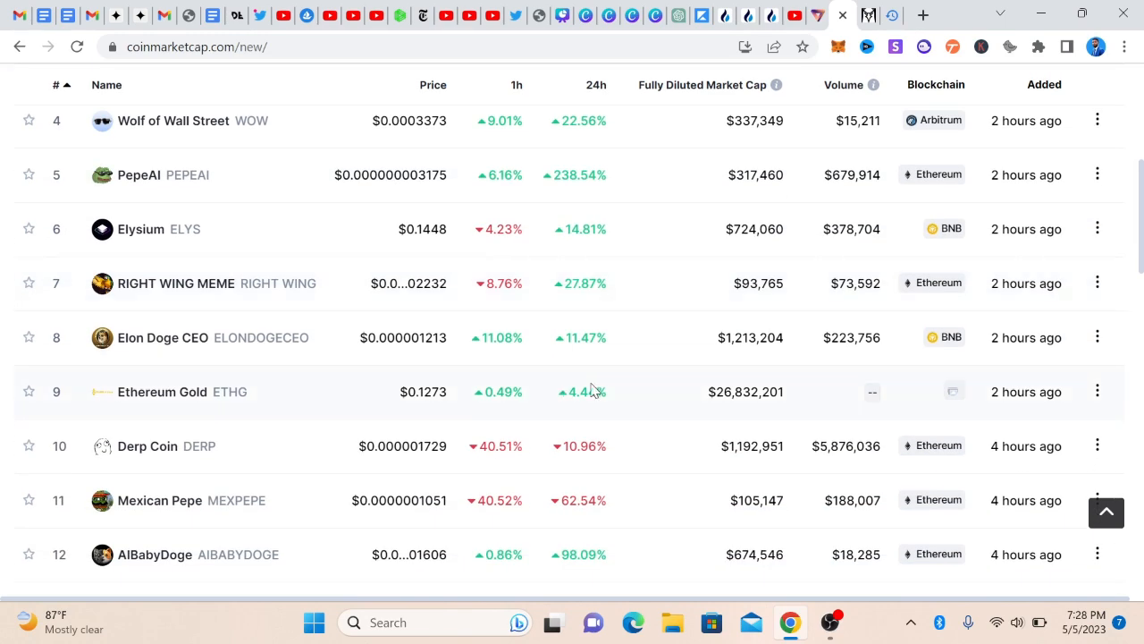
scroll("down", 3)
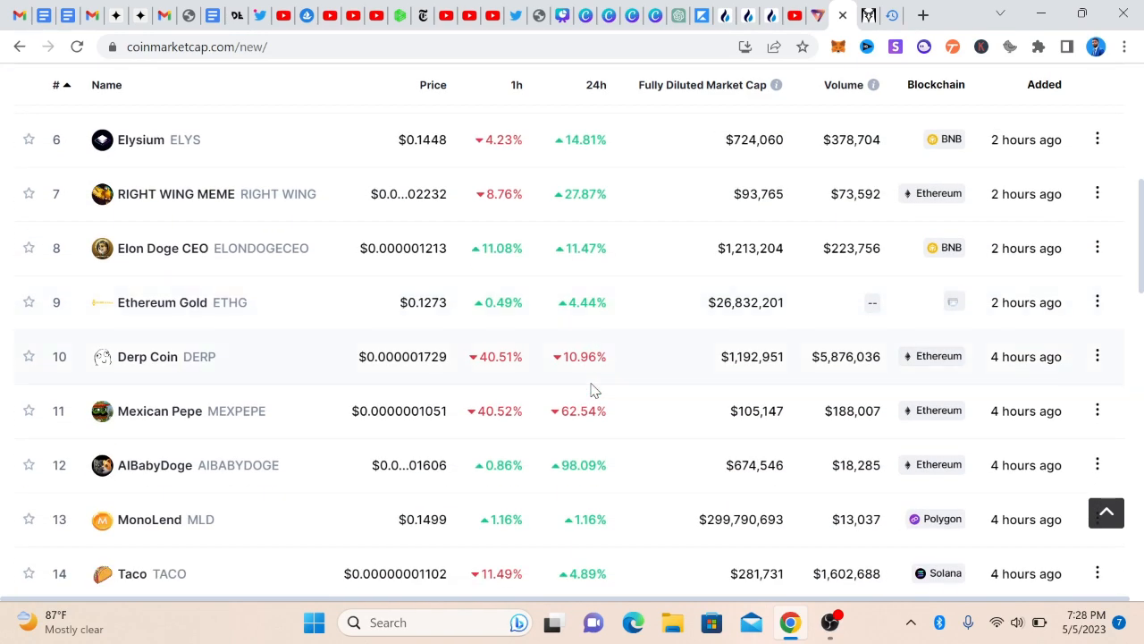
scroll("down", 3)
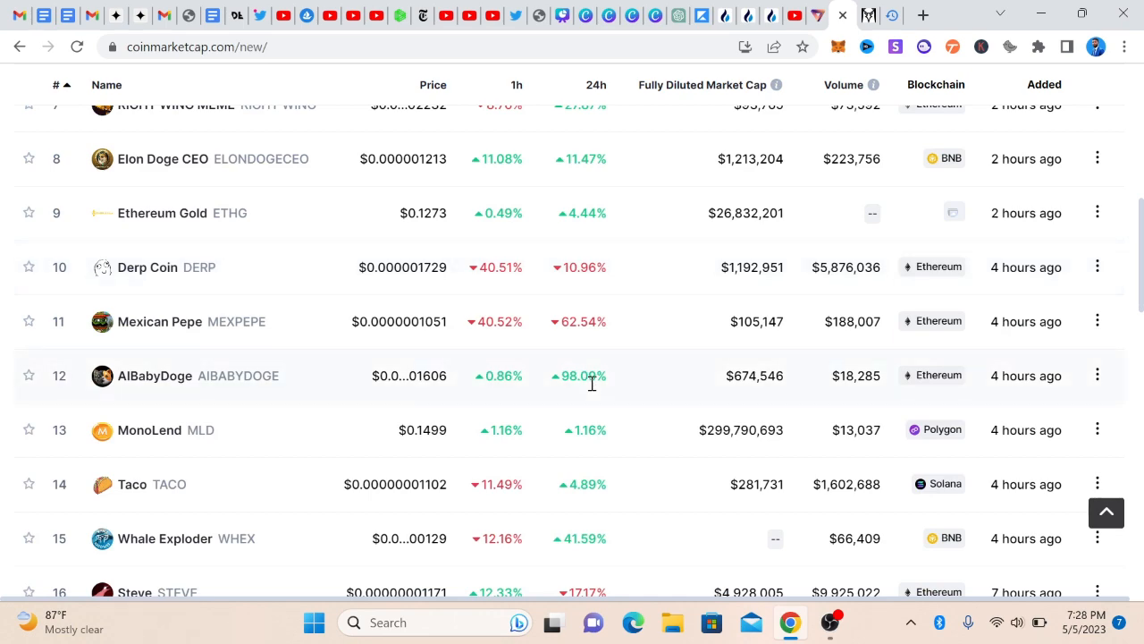
scroll("down", 3)
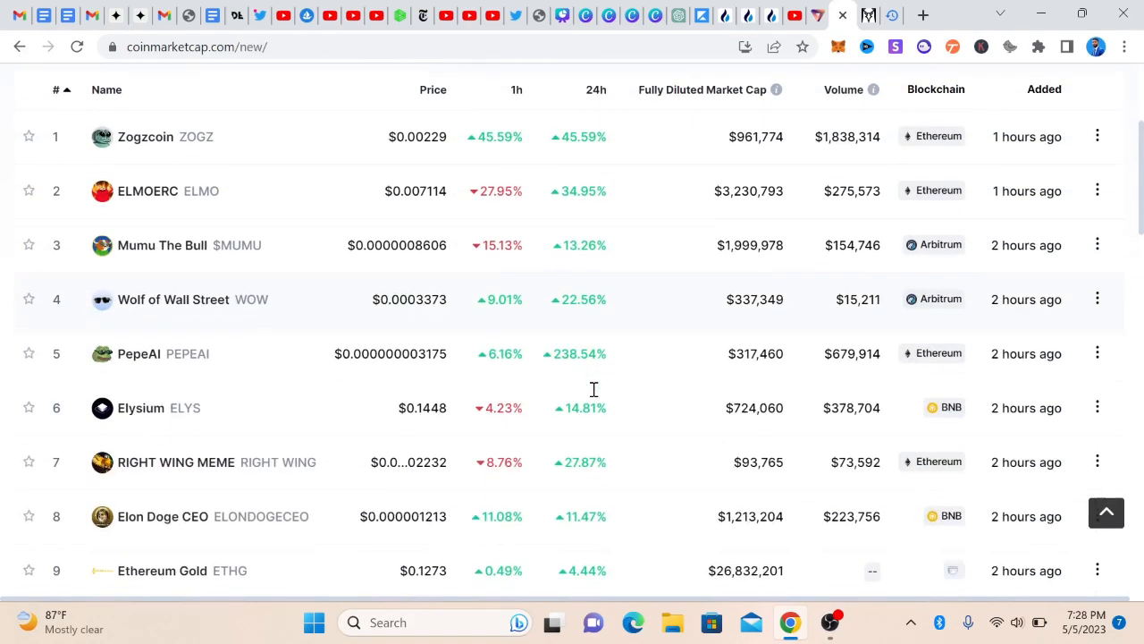
mouse_move(150, 431)
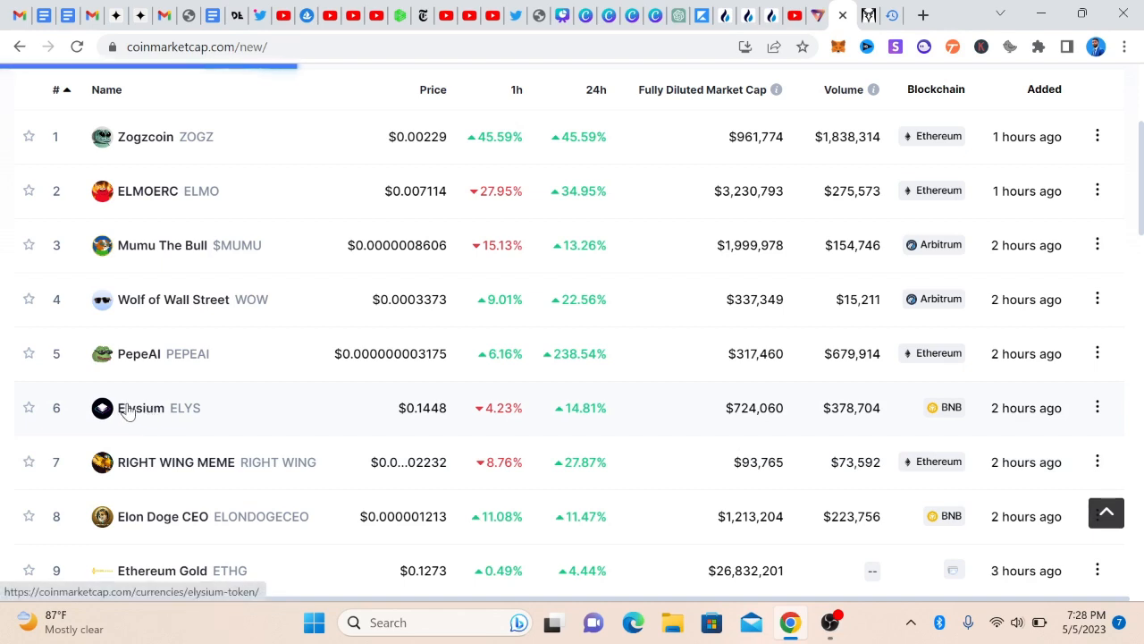
Open Elysium (ELYS) from the new coins list and scroll through its page down to the empty chart.
left_click(139, 408)
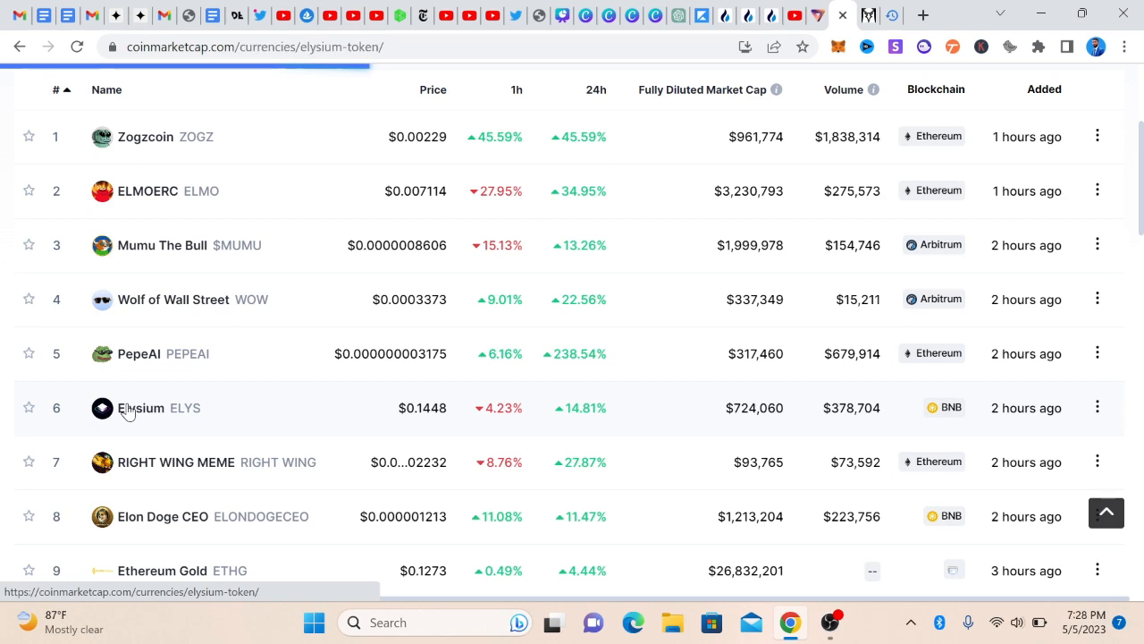
left_click(139, 407)
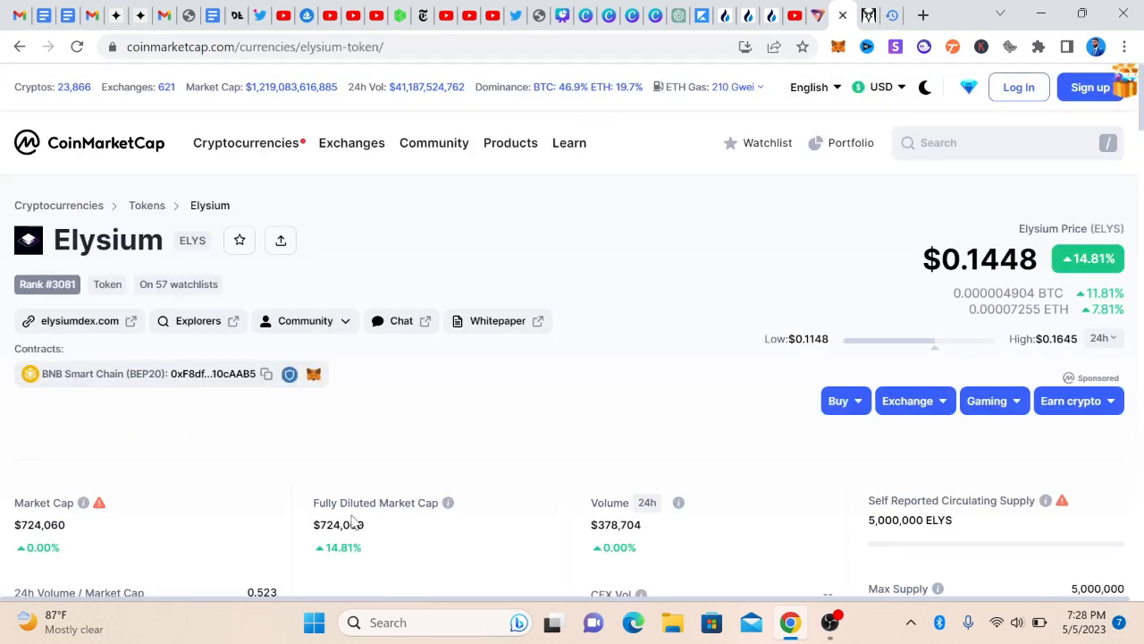
scroll("down", 3)
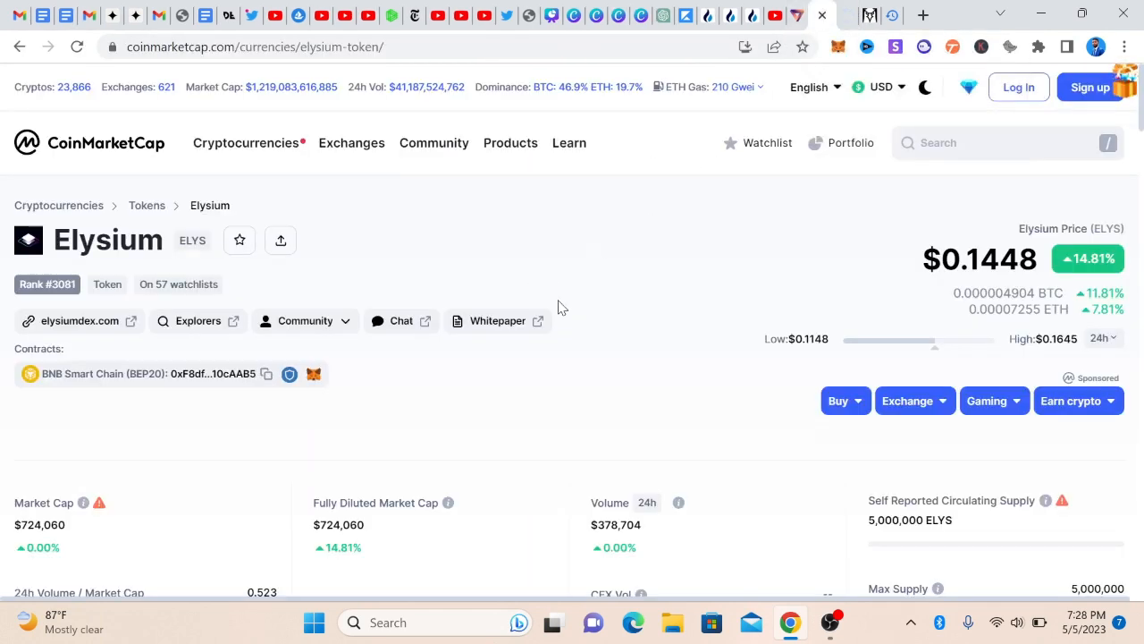
mouse_move(630, 311)
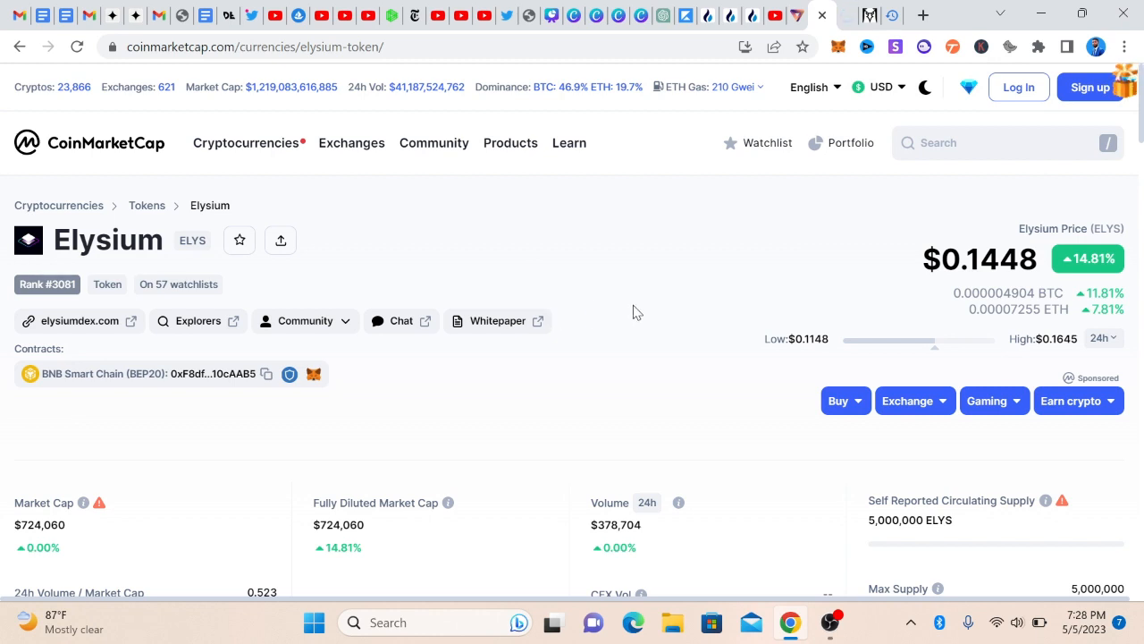
mouse_move(663, 331)
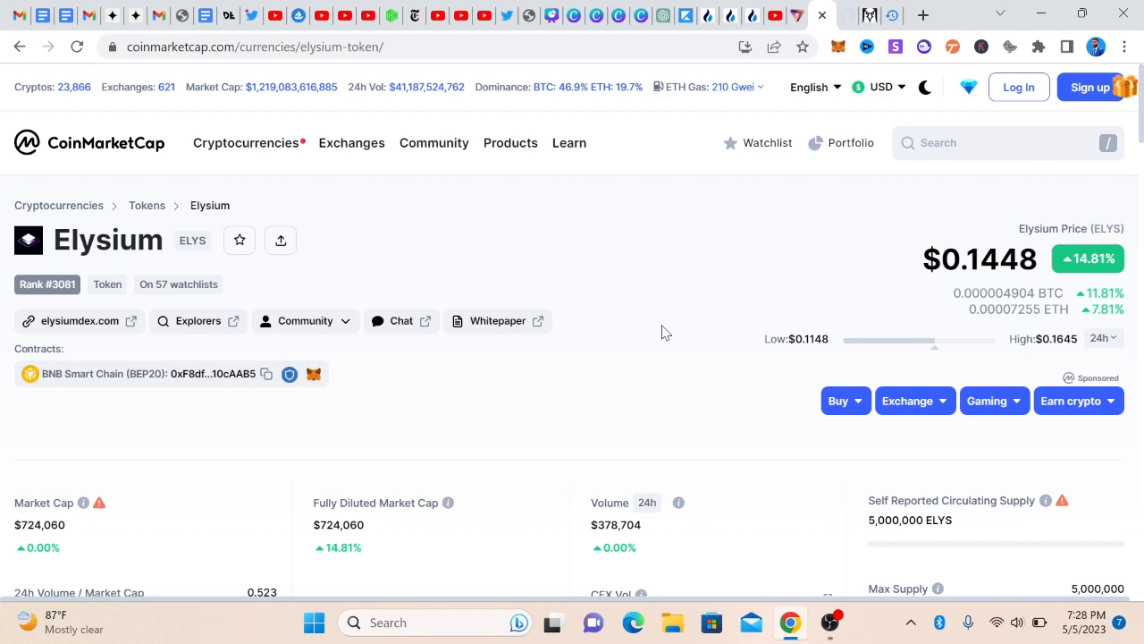
scroll("down", 3)
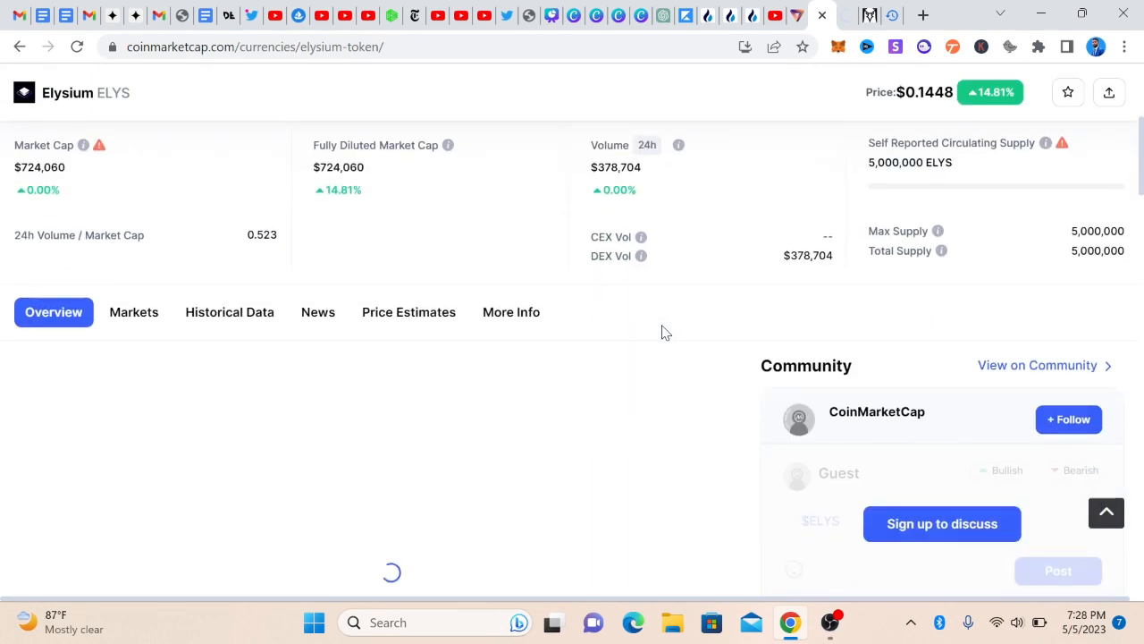
scroll("down", 3)
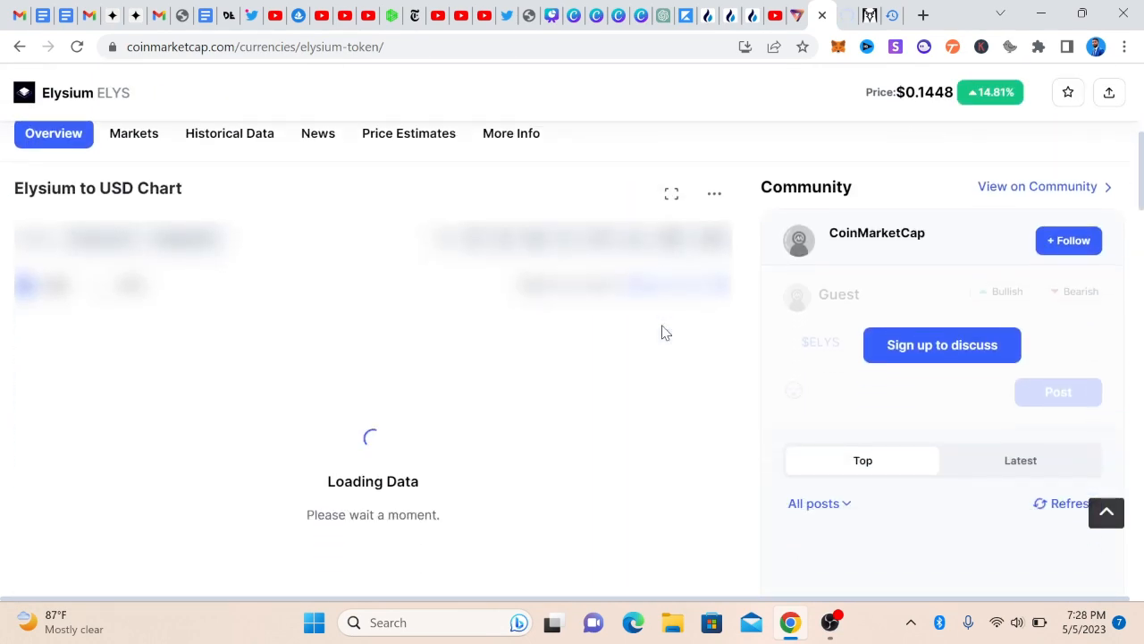
scroll("down", 3)
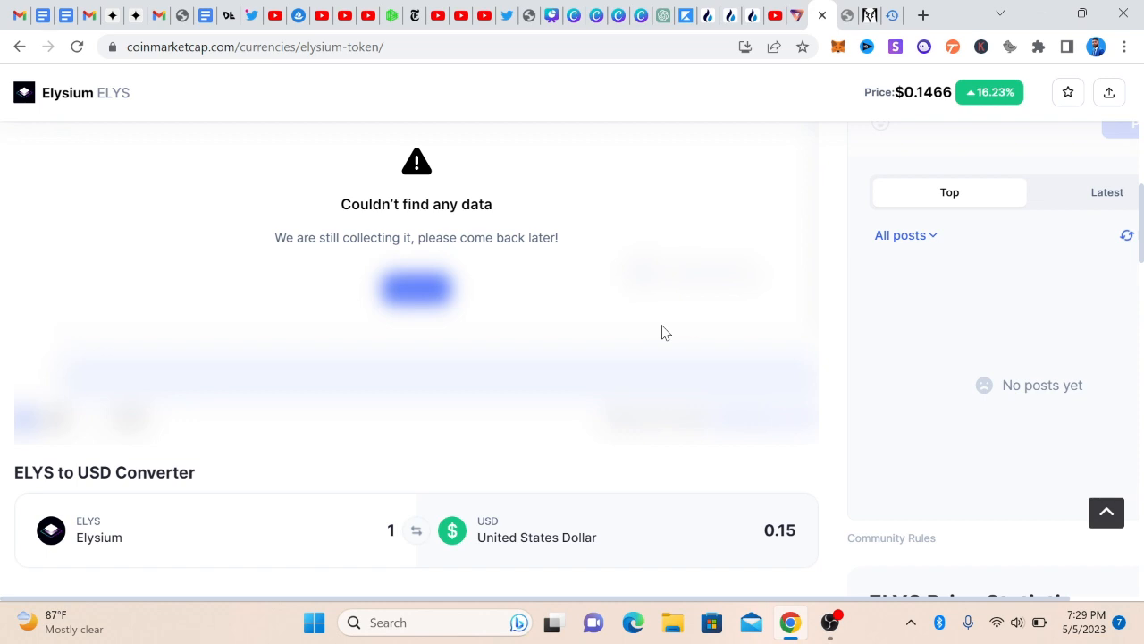
mouse_move(250, 352)
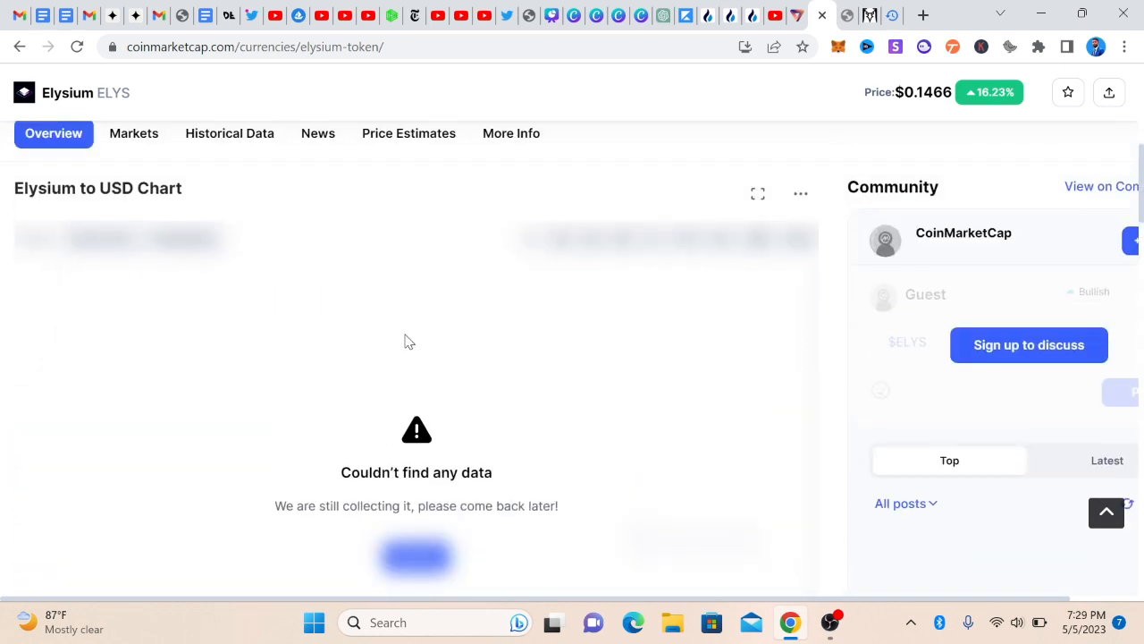
scroll("down", 3)
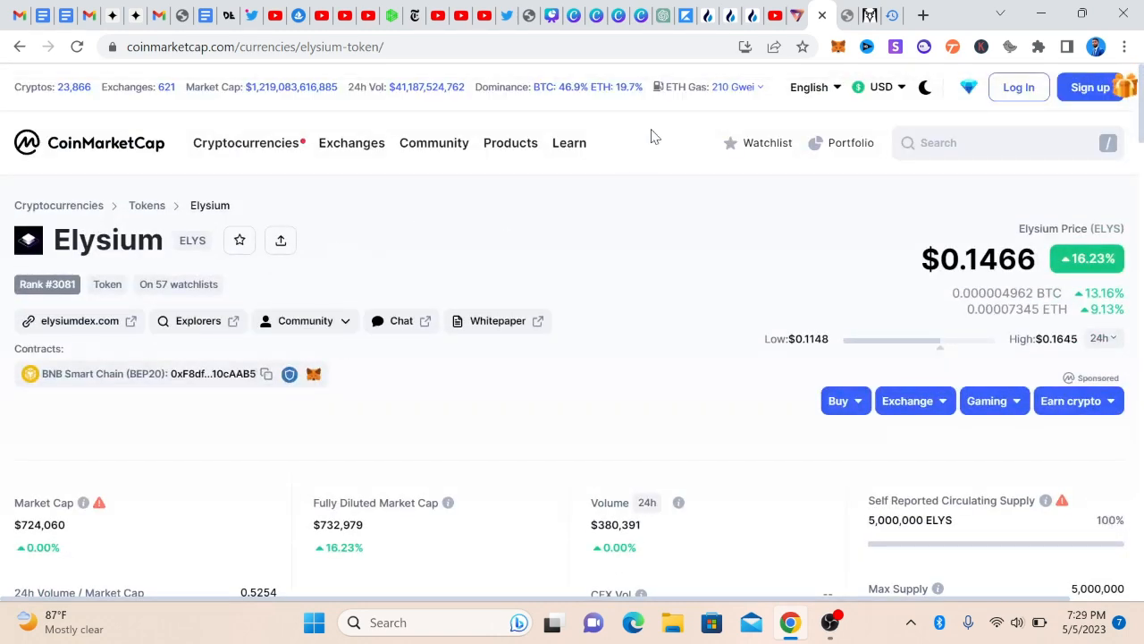
mouse_move(848, 15)
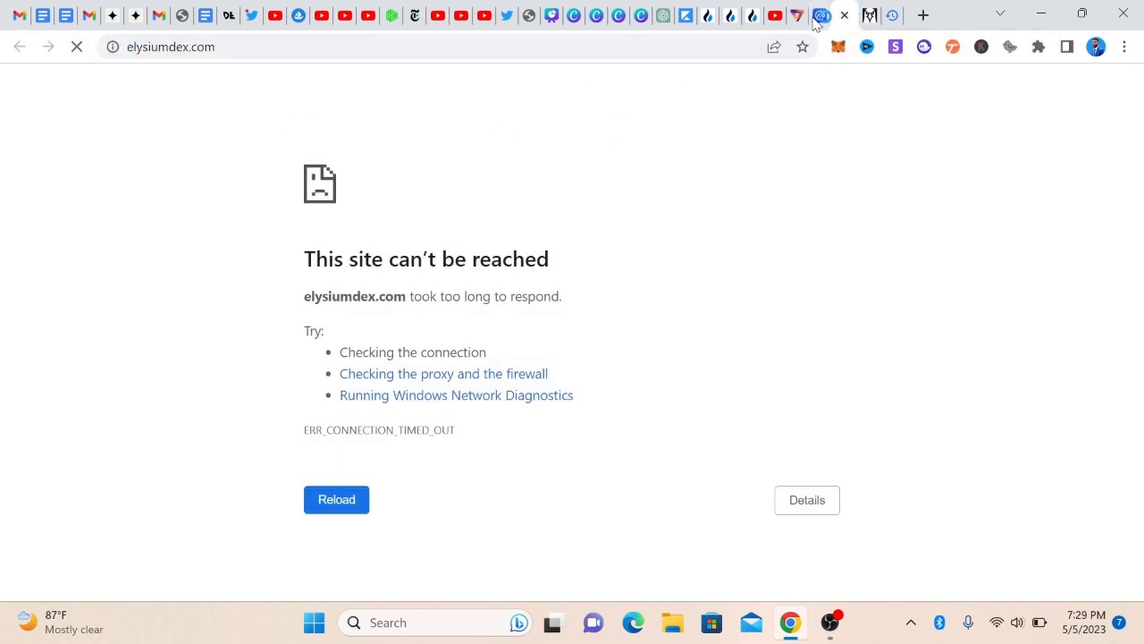
mouse_move(821, 15)
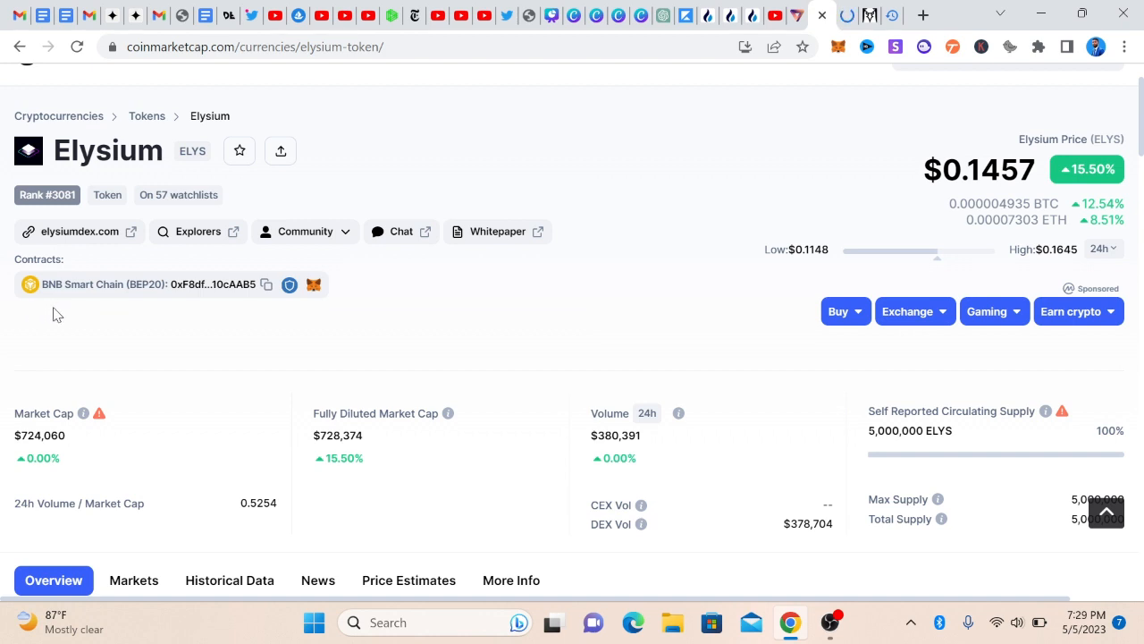
mouse_move(129, 304)
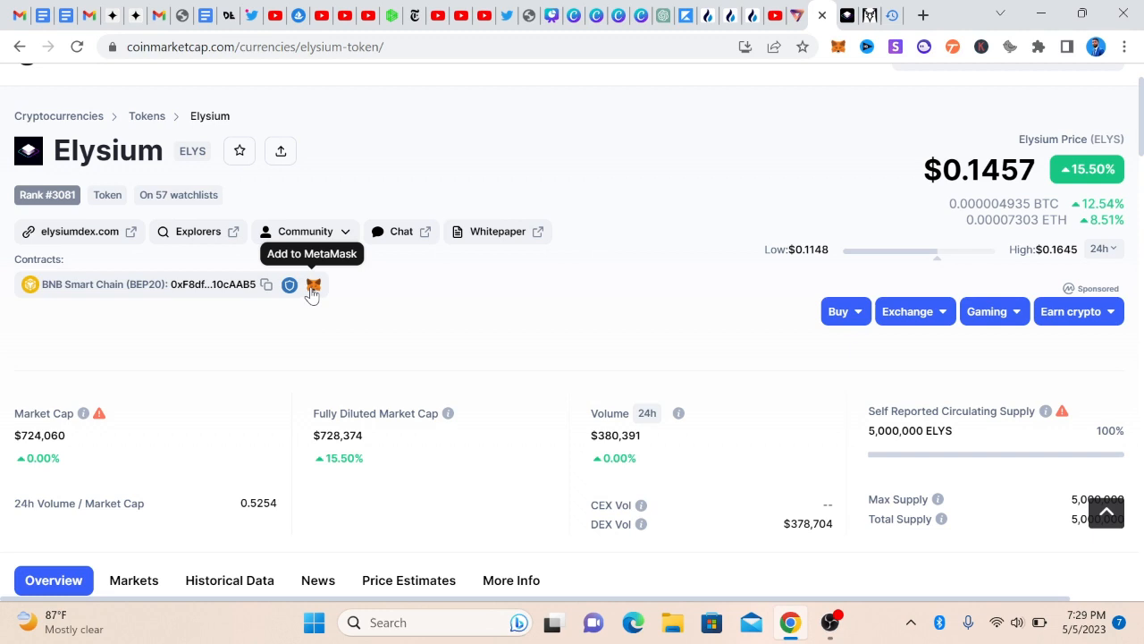
mouse_move(858, 50)
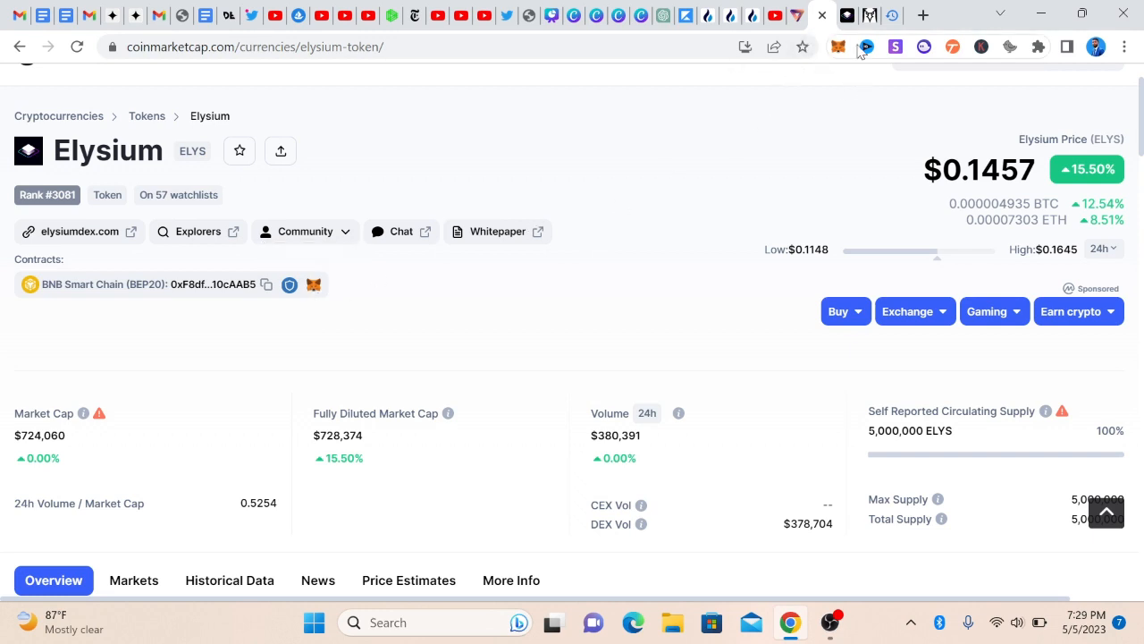
mouse_move(267, 286)
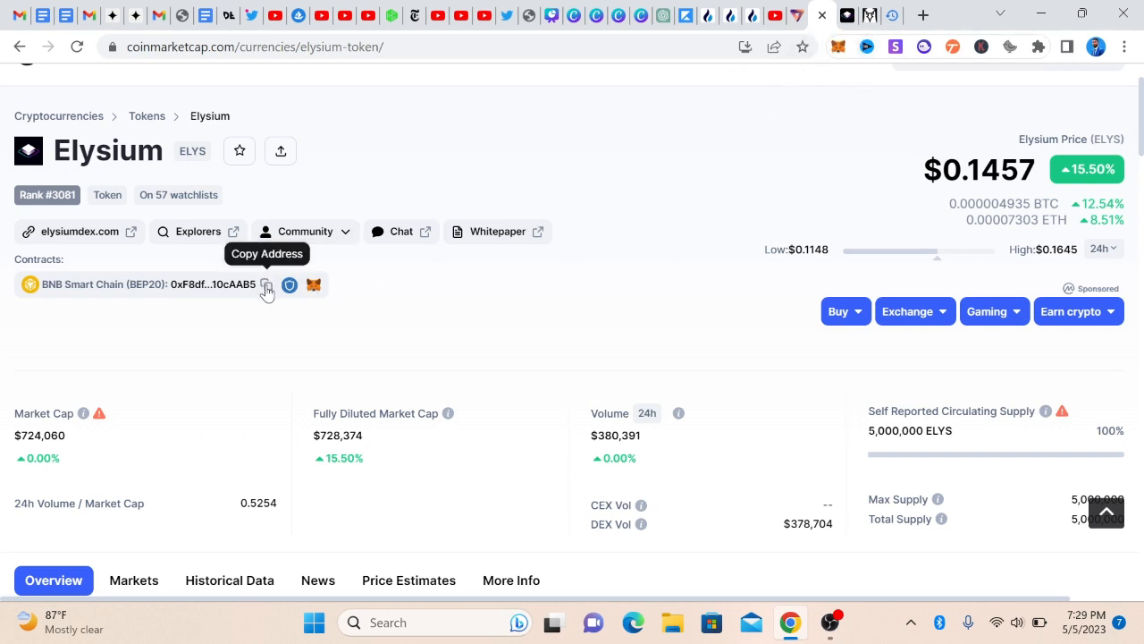
Copy Elysium's BNB Smart Chain (BEP20) contract address.
left_click(264, 284)
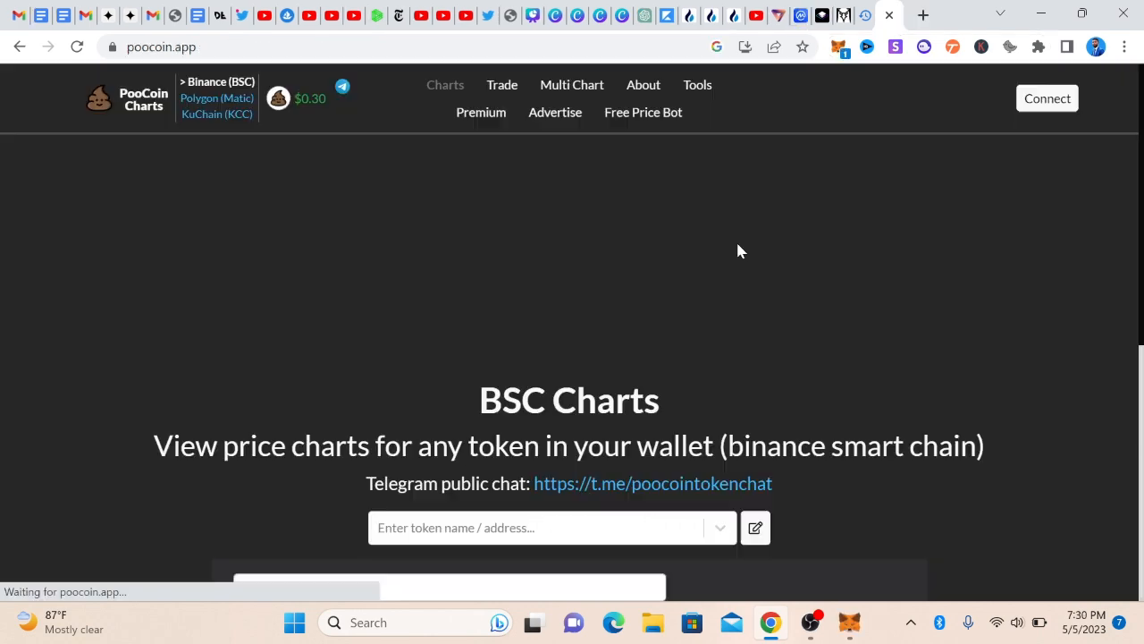
Paste the Elysium contract address into PooCoin's token search and choose the Elysium (Elys) suggestion.
scroll("down", 3)
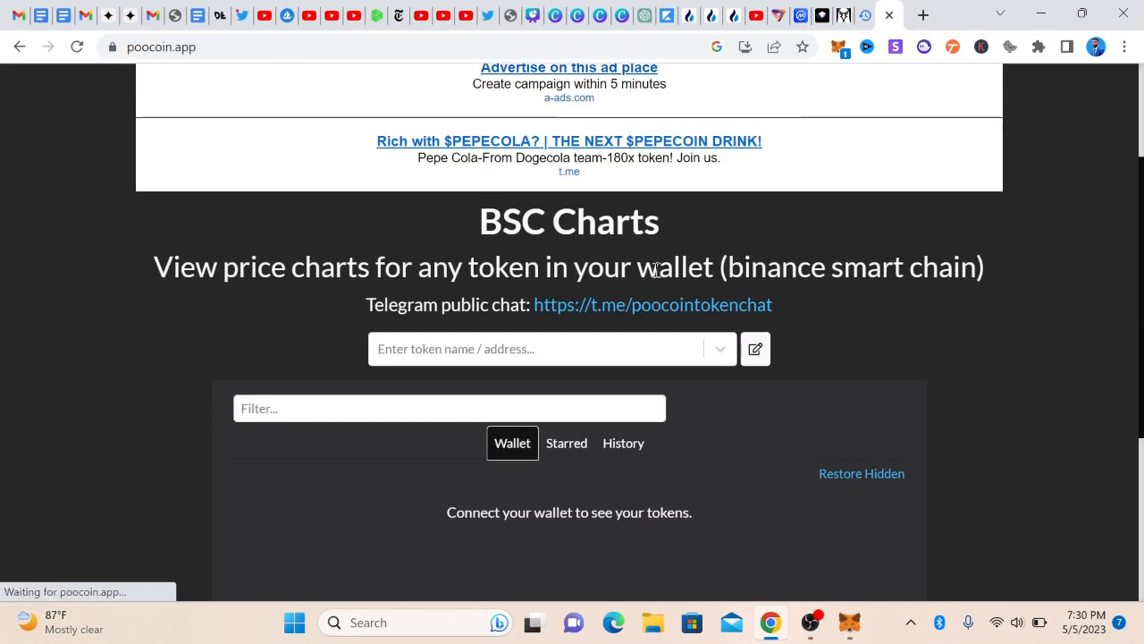
right_click(456, 349)
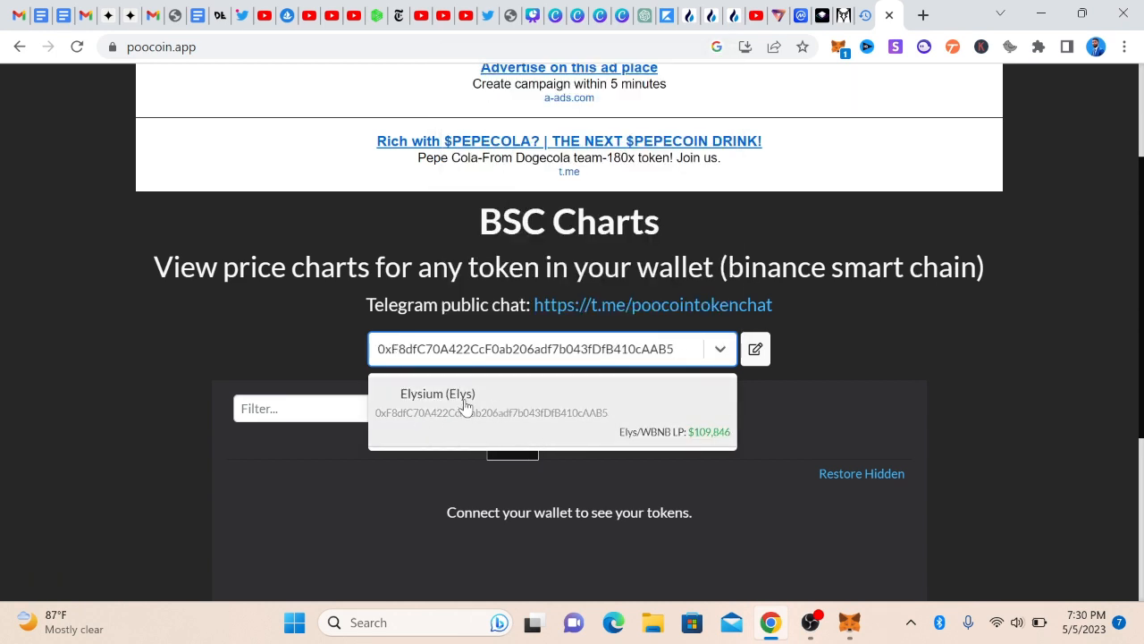
mouse_move(429, 422)
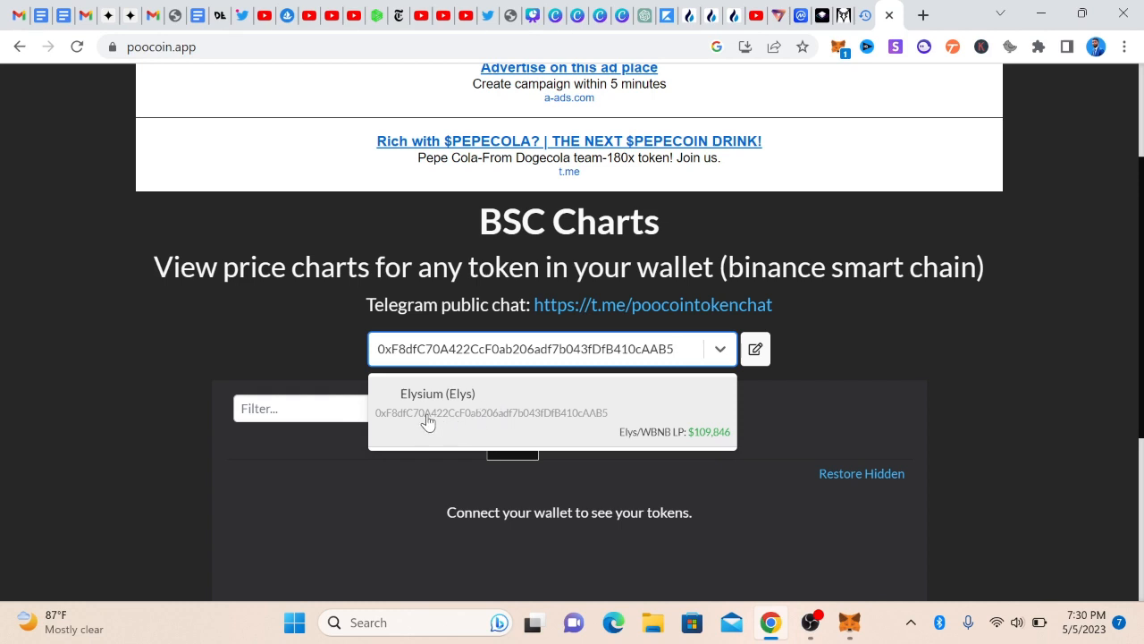
left_click(437, 393)
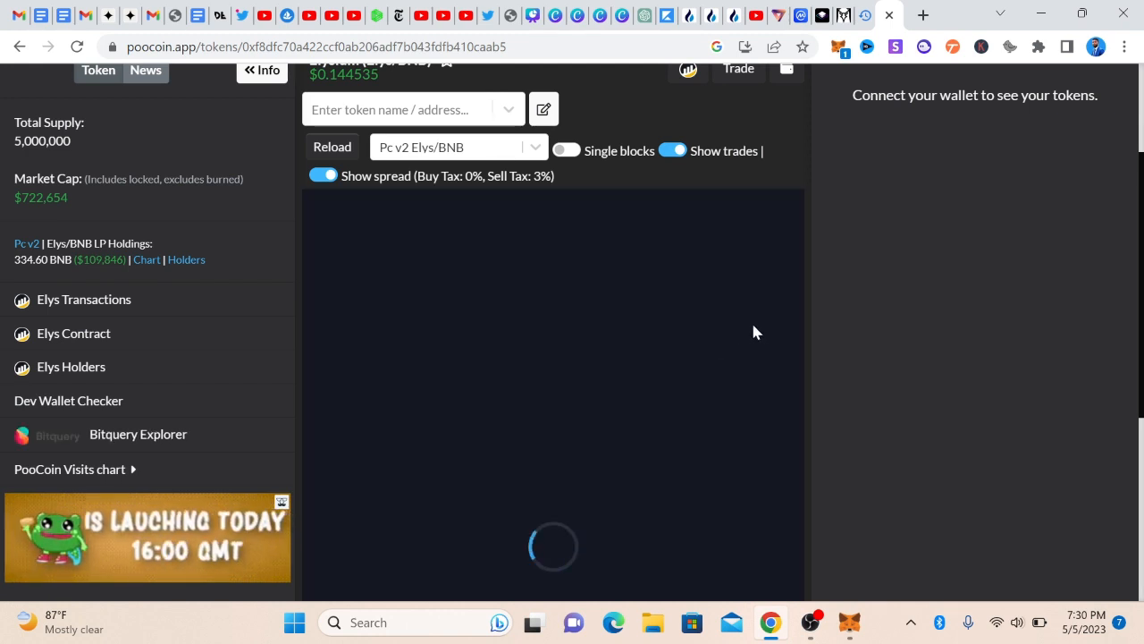
mouse_move(730, 312)
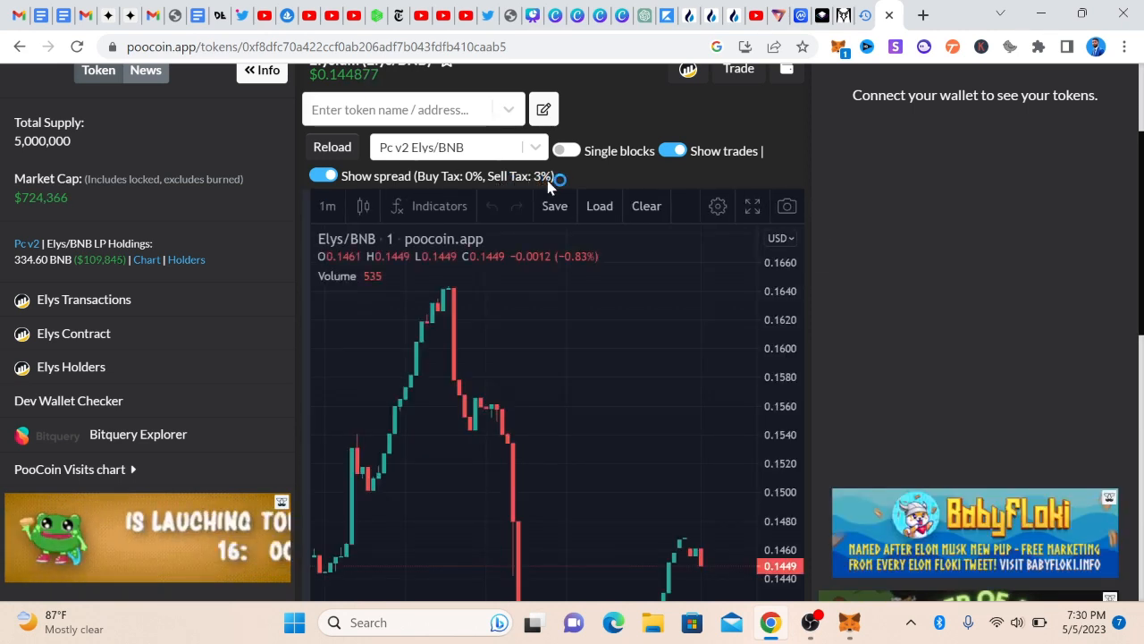
View the Elys/BNB chart at 10-minute and 15-minute candles, then settle on 30-minute candles.
scroll("down", 3)
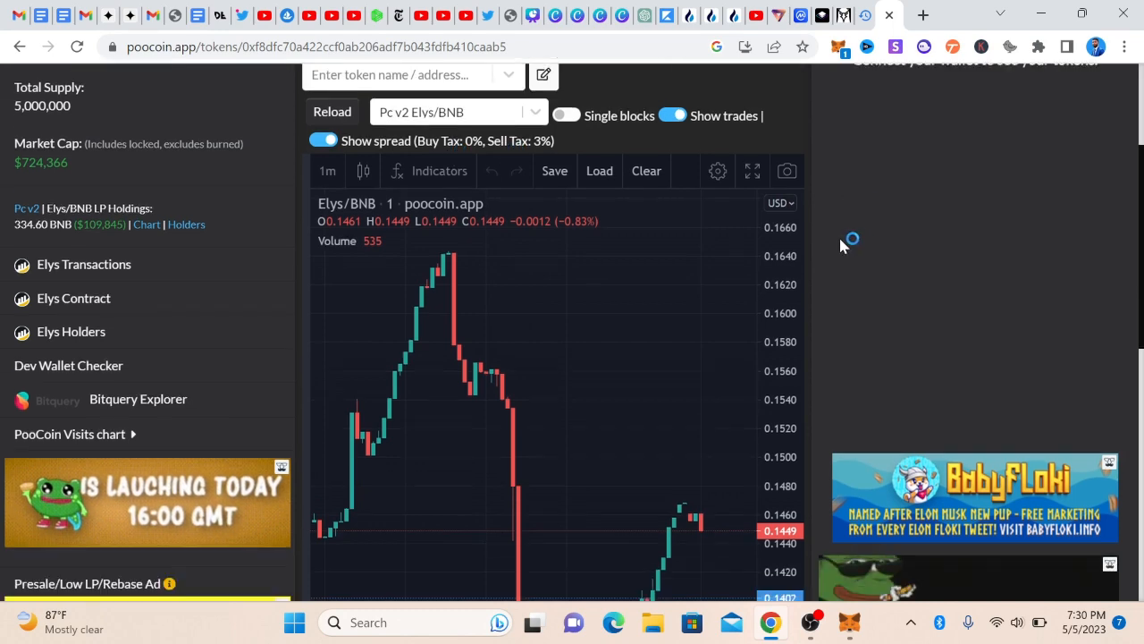
scroll("down", 3)
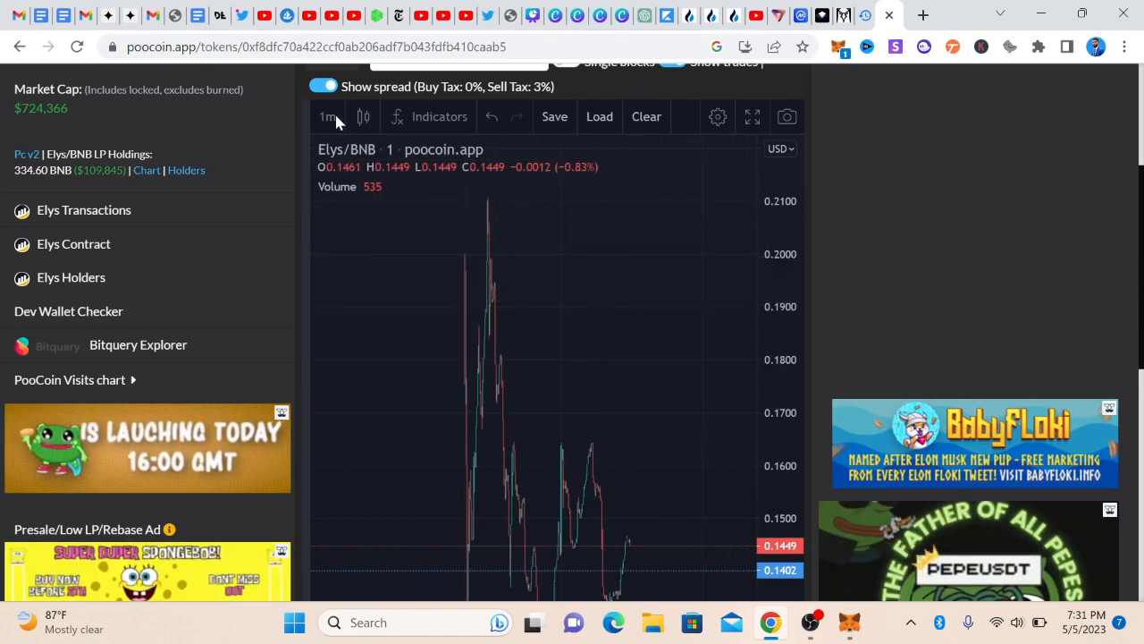
left_click(329, 116)
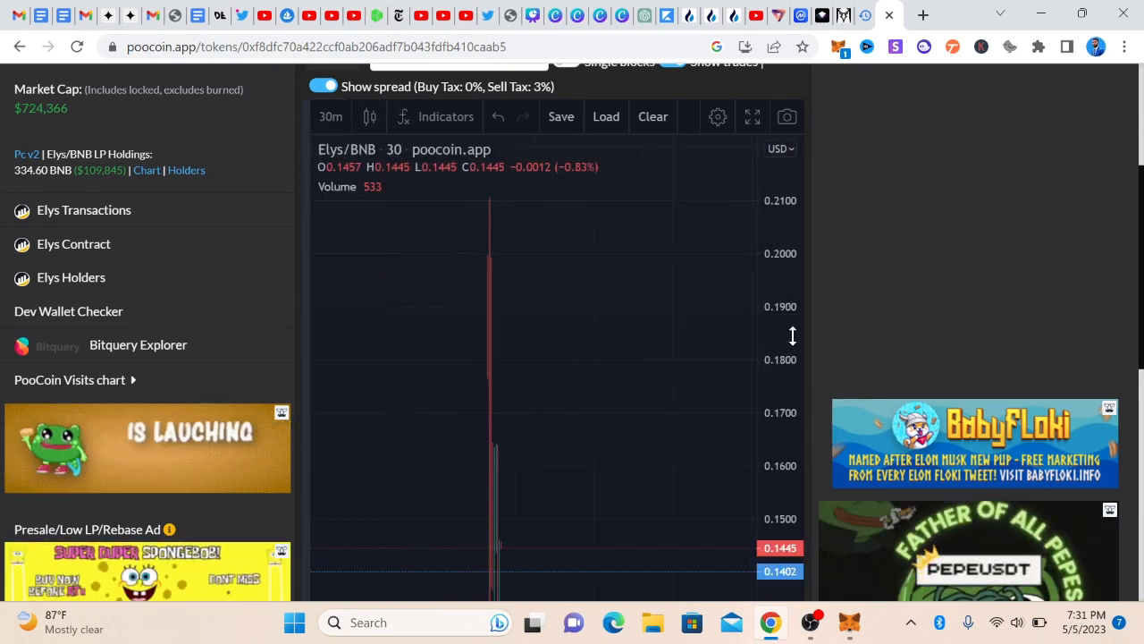
mouse_move(626, 383)
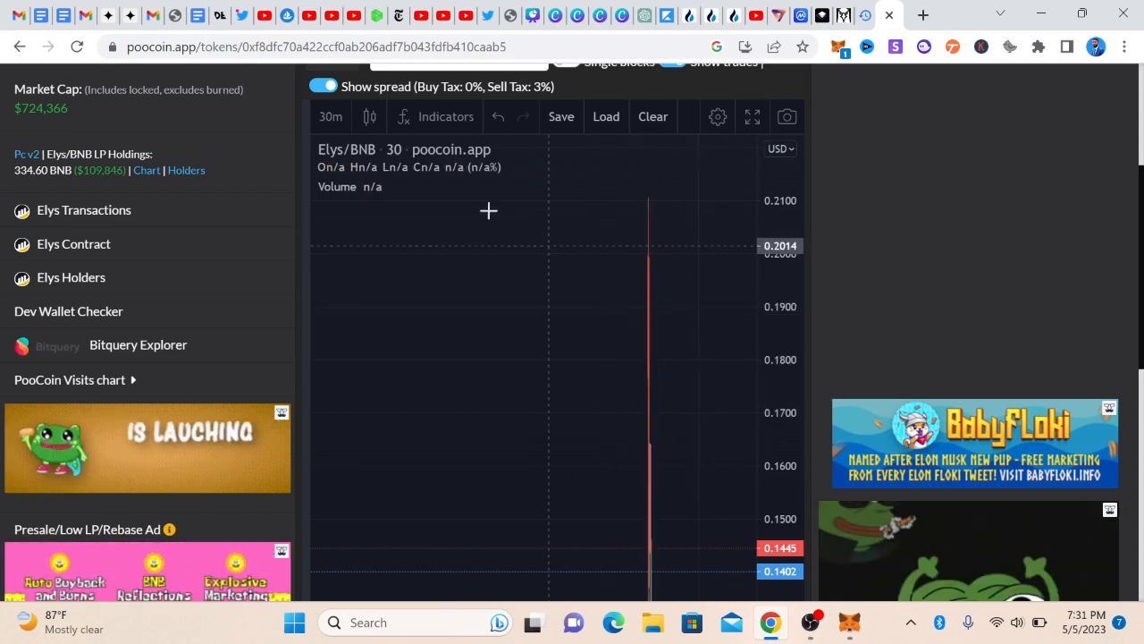
left_click(331, 116)
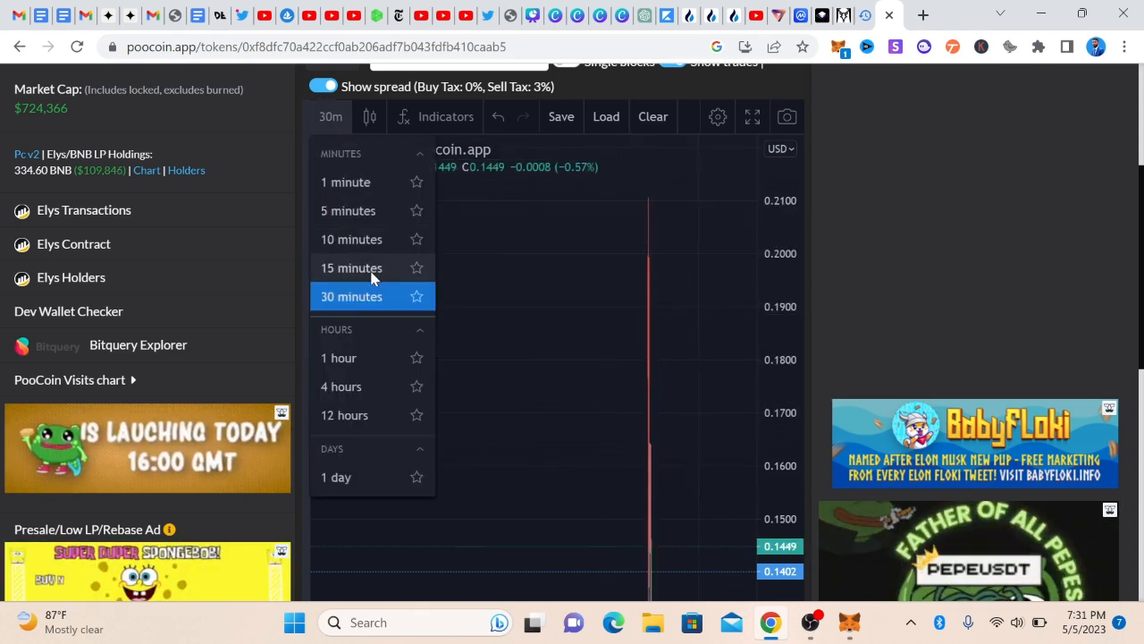
left_click(350, 240)
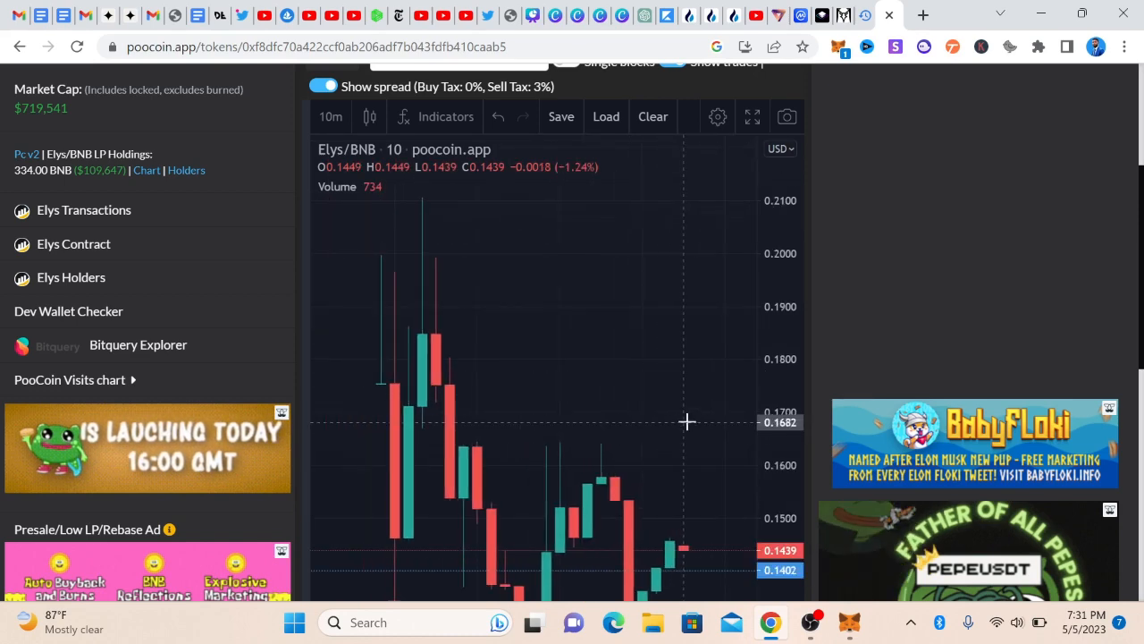
left_click(329, 117)
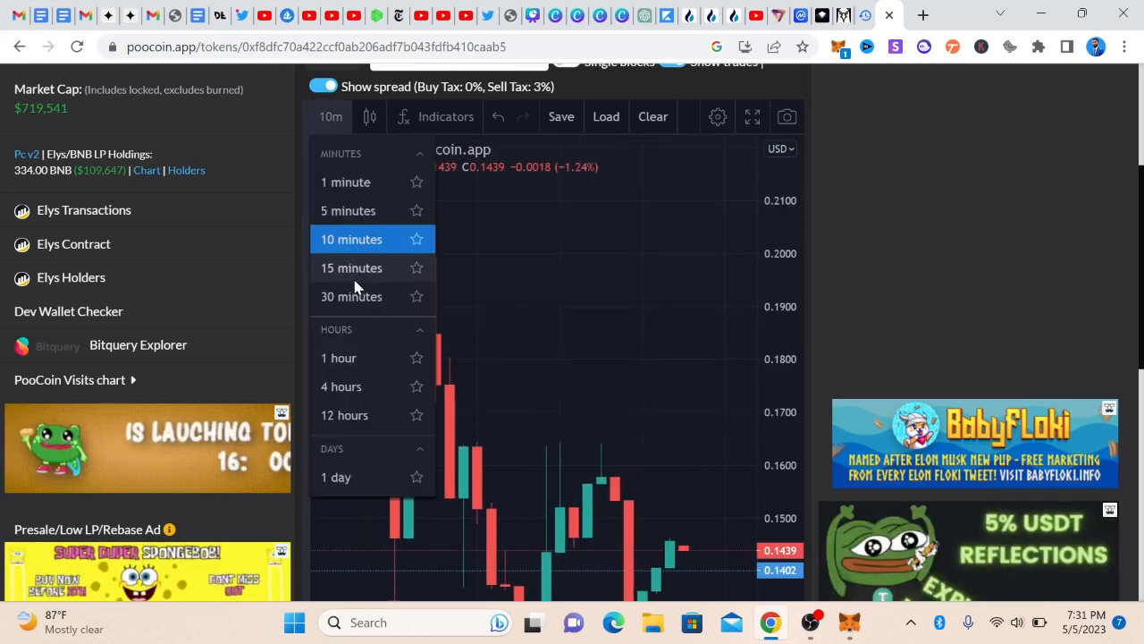
left_click(351, 268)
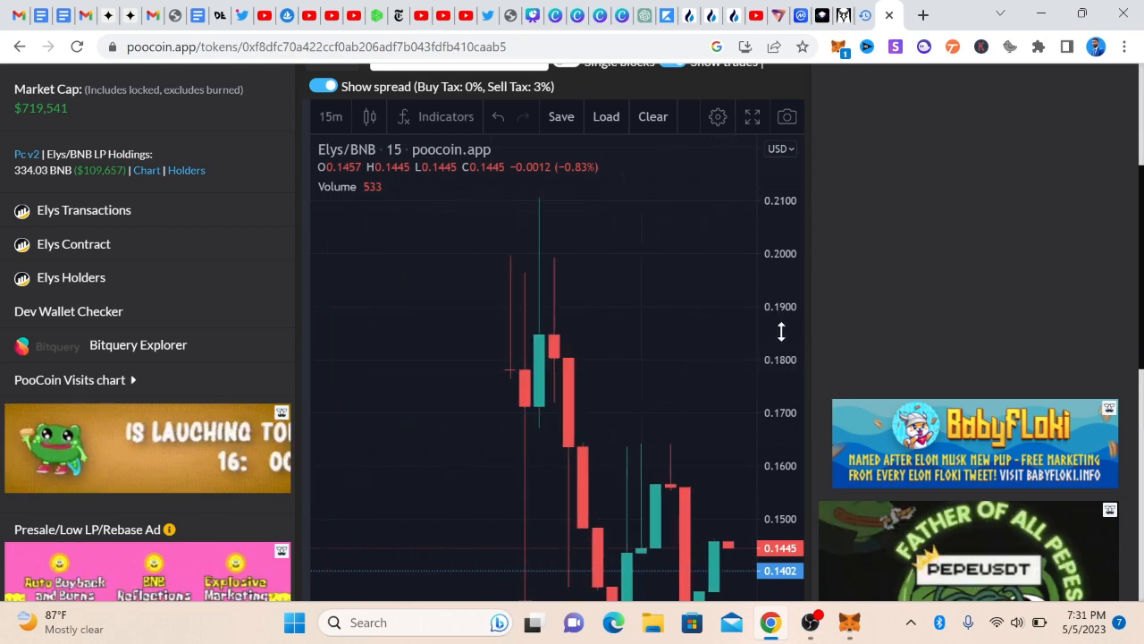
left_click(331, 116)
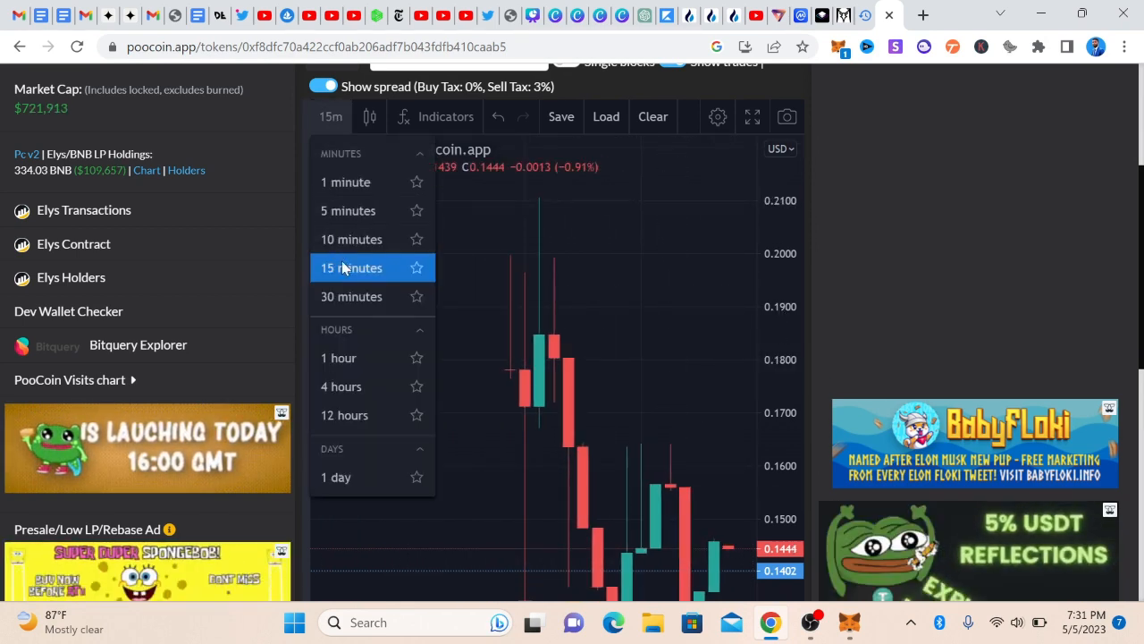
left_click(351, 297)
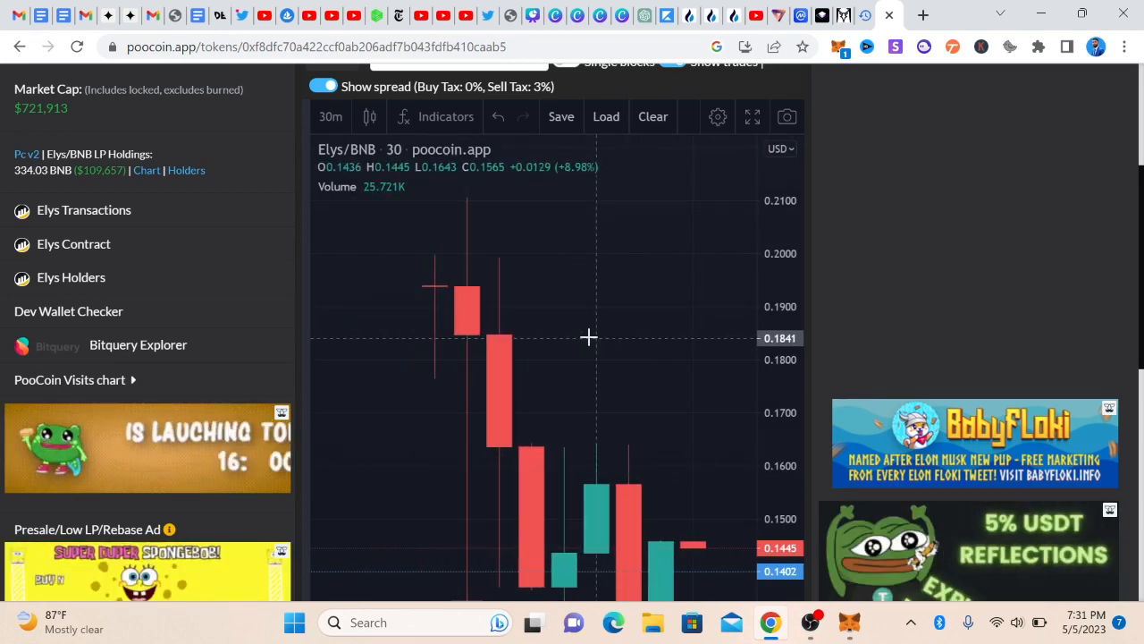
Scroll down to review the recent Elys token transactions table.
scroll("down", 3)
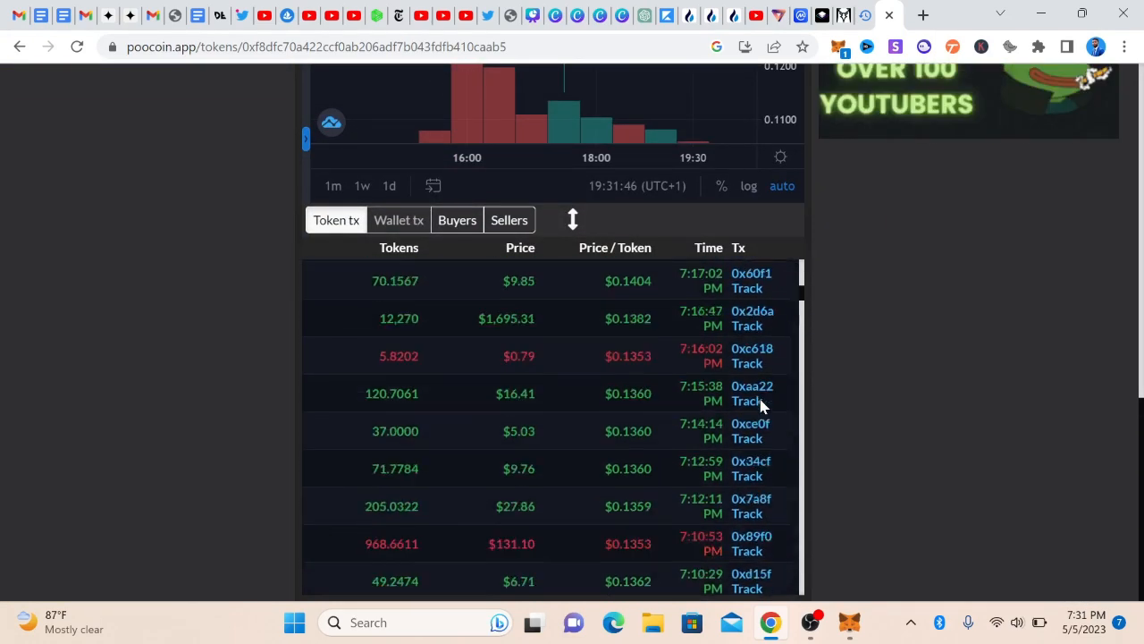
scroll("down", 3)
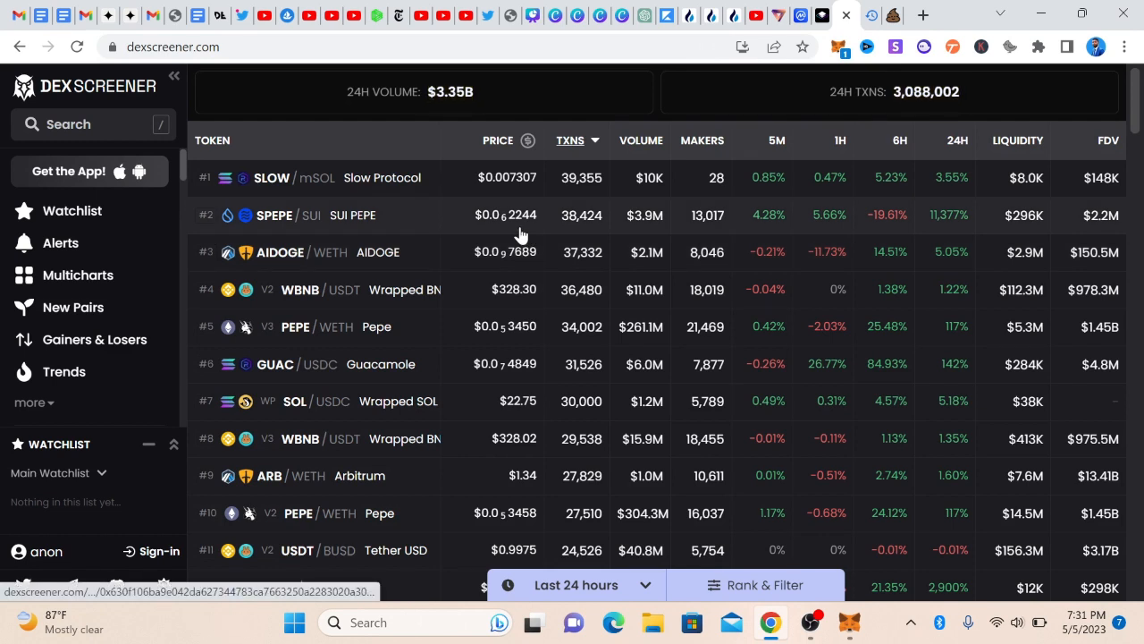
mouse_move(300, 220)
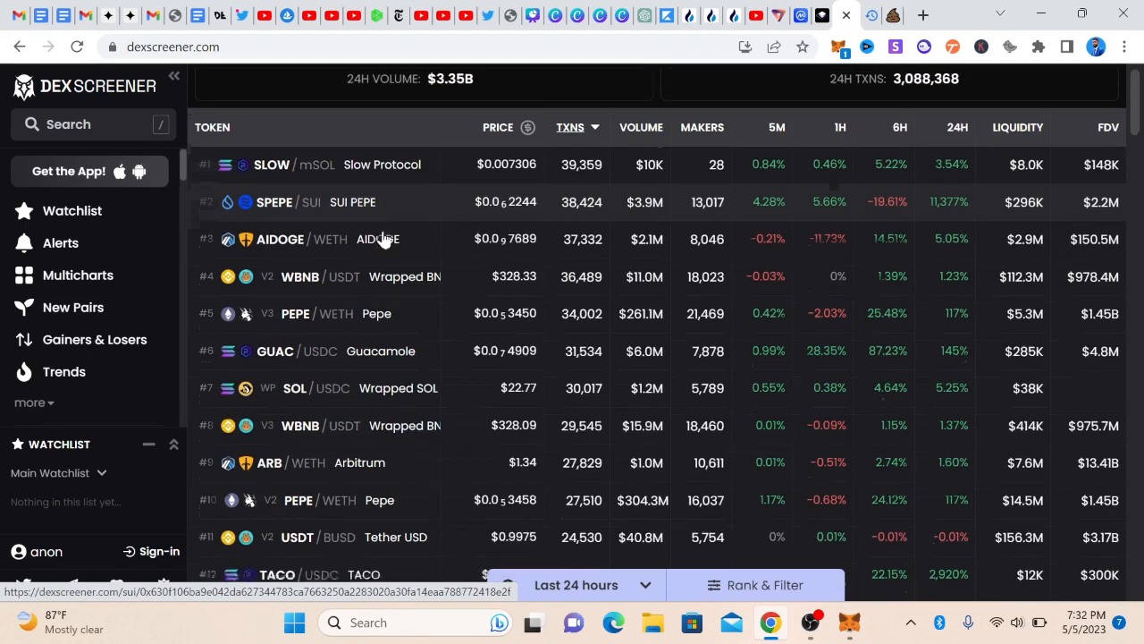
scroll("down", 3)
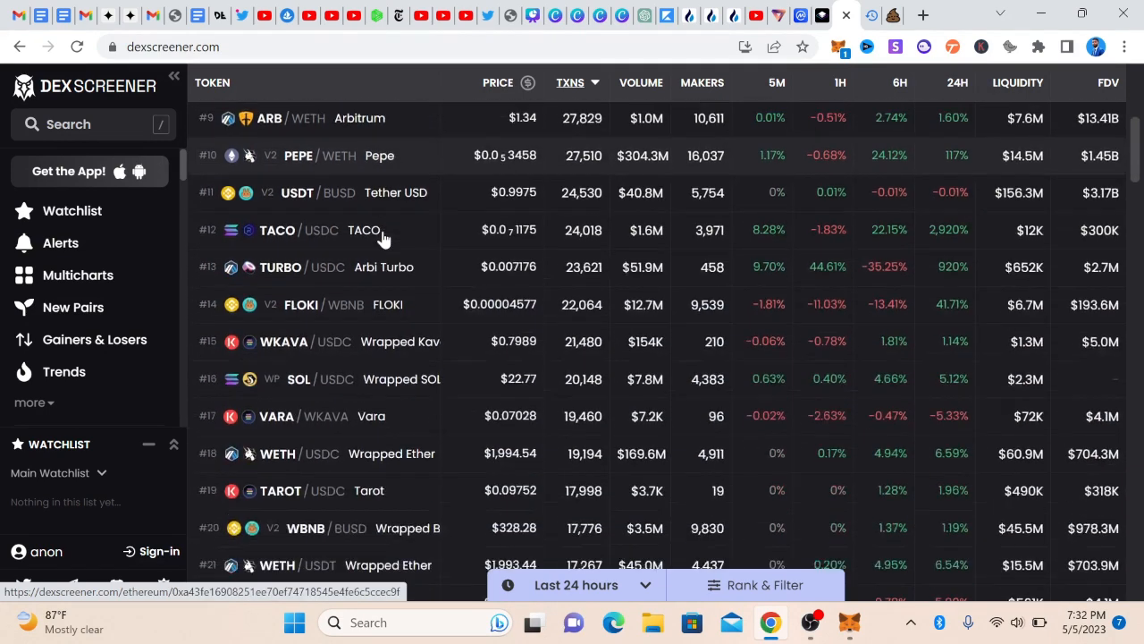
scroll("down", 3)
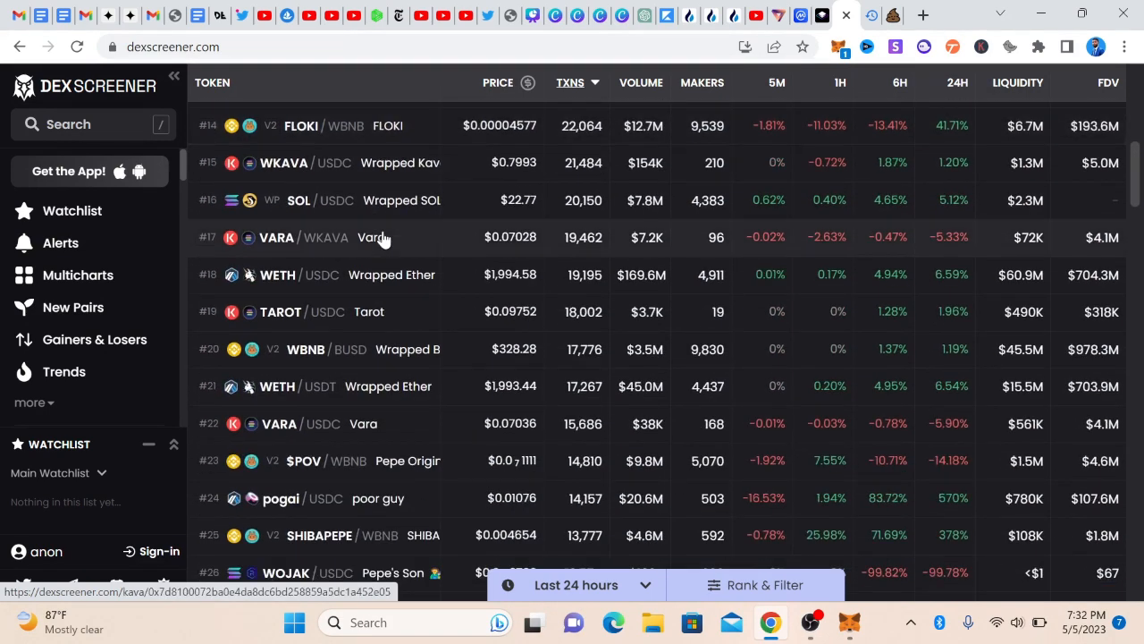
scroll("down", 3)
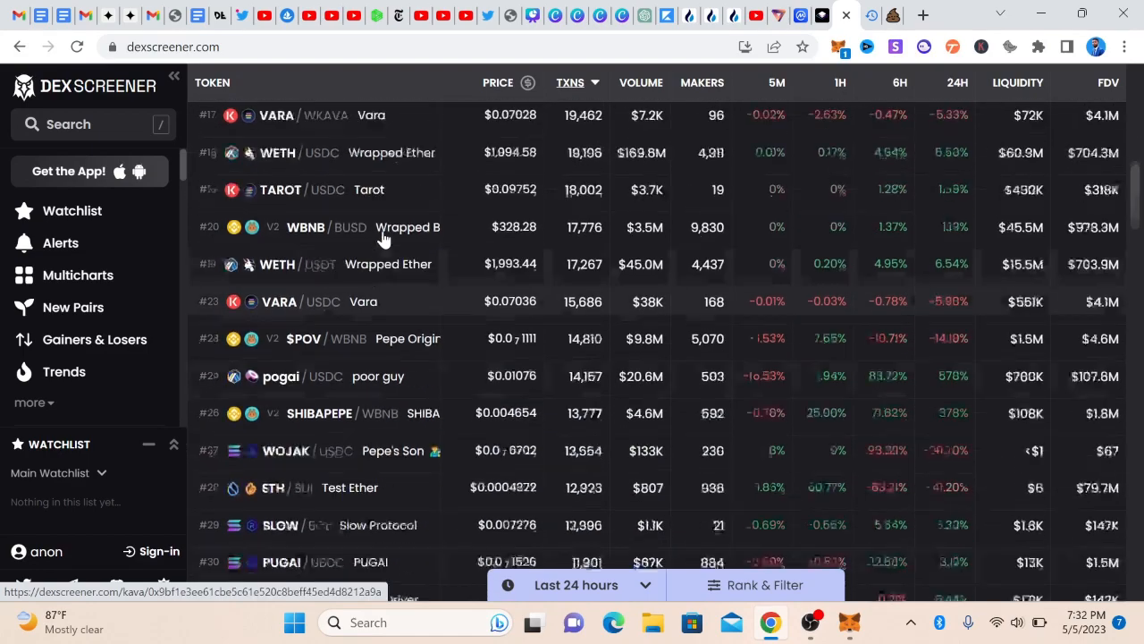
scroll("down", 3)
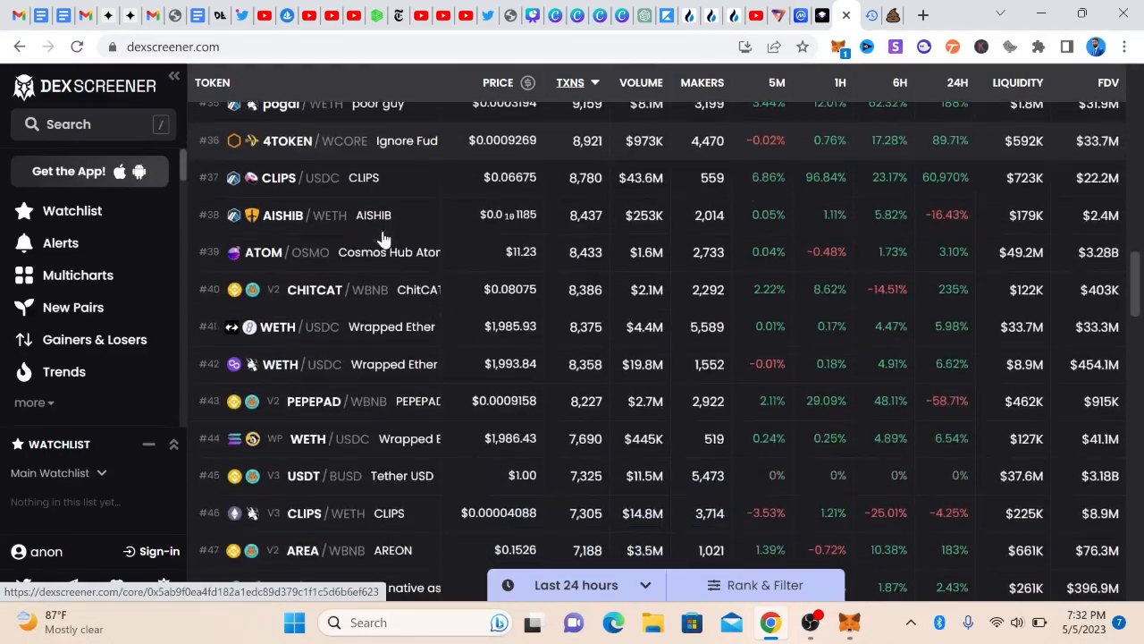
scroll("down", 3)
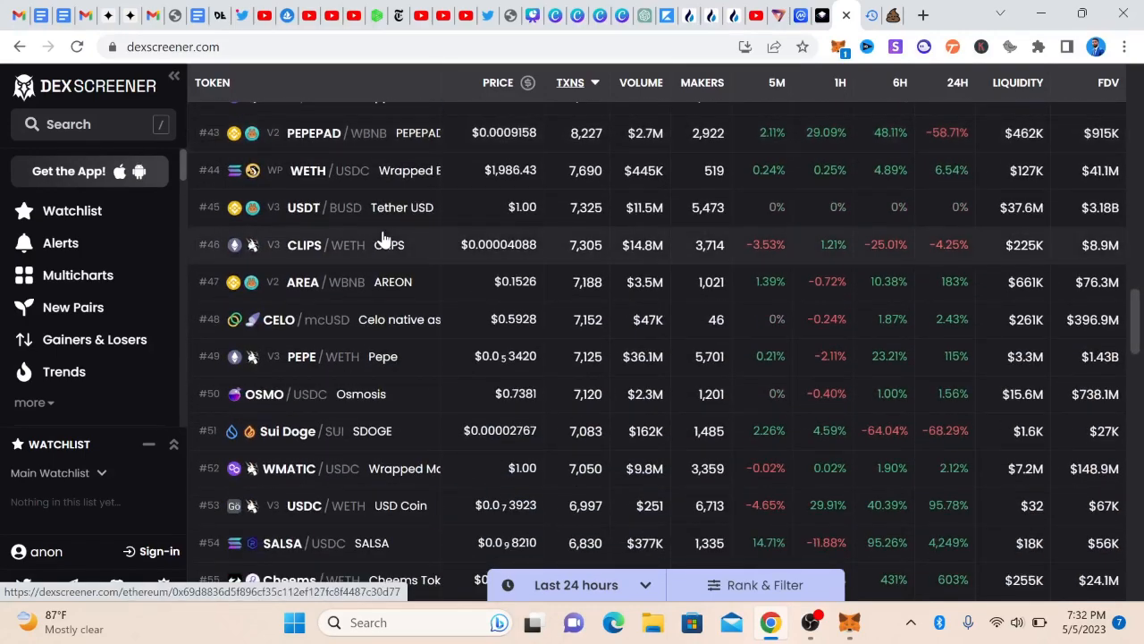
scroll("down", 3)
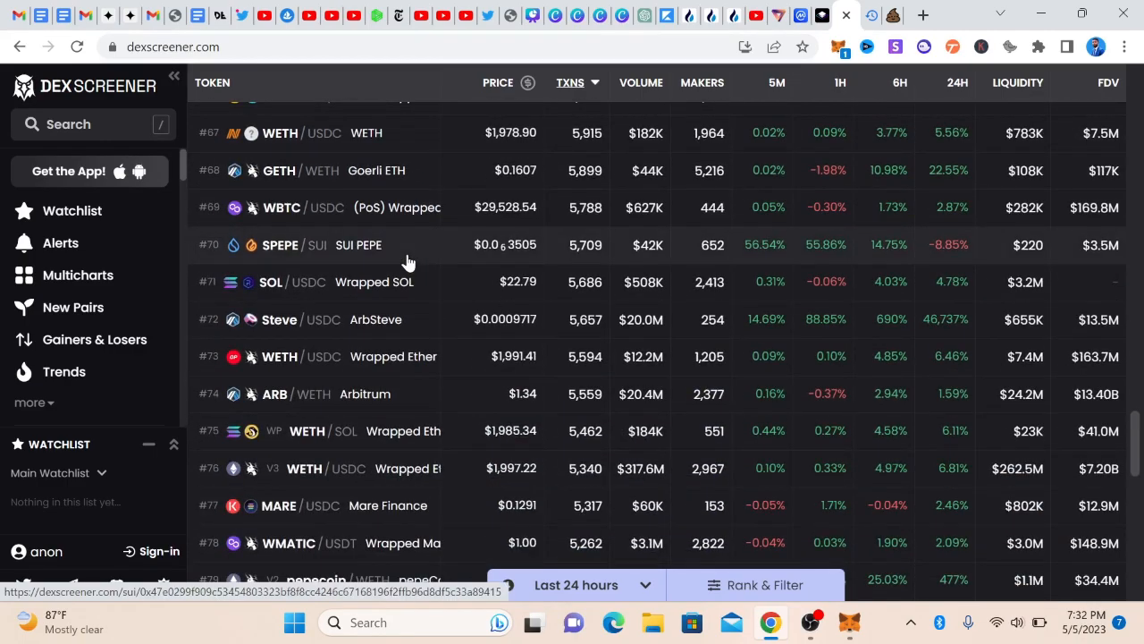
scroll("down", 3)
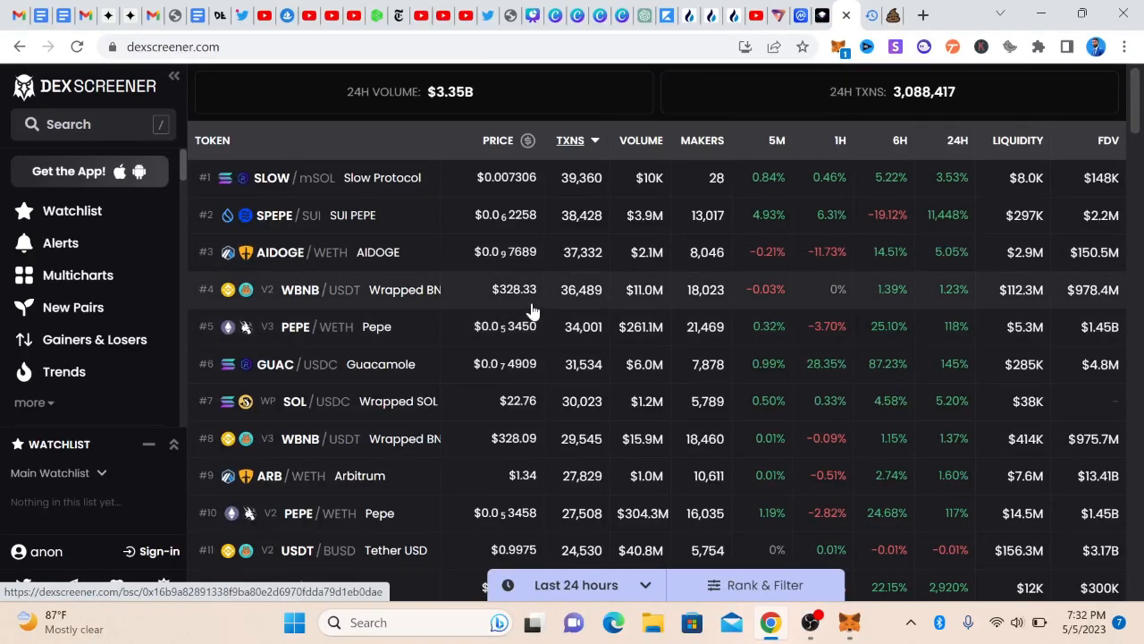
scroll("down", 3)
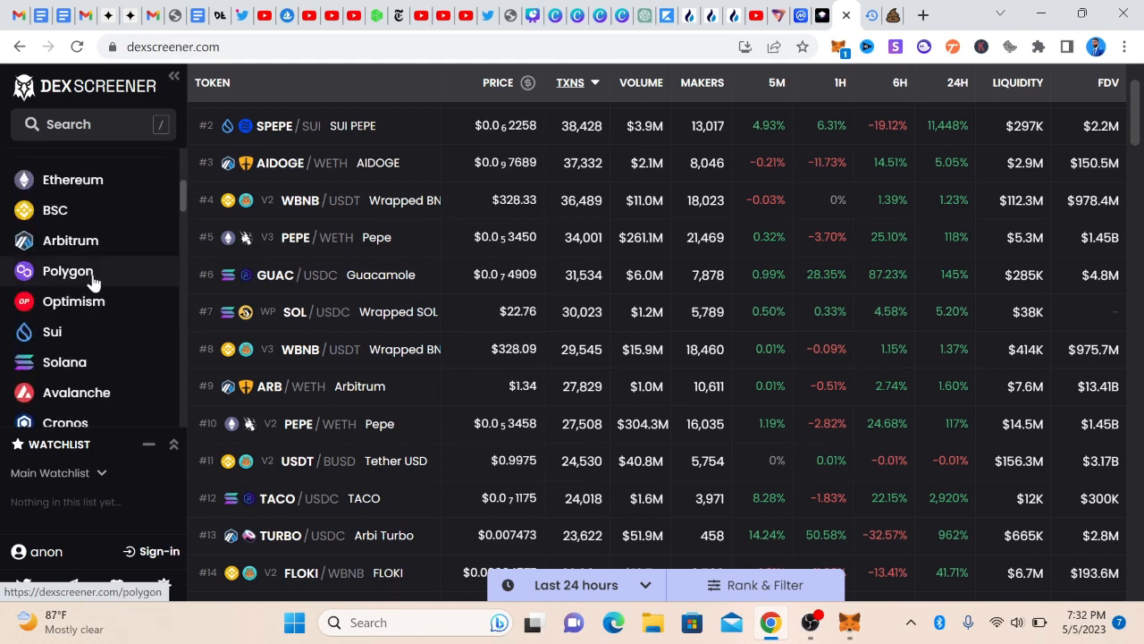
Filter DEX Screener to BSC pairs and scroll down the list toward the CEZE/WBNB (4 Teh Ppl) row.
left_click(55, 209)
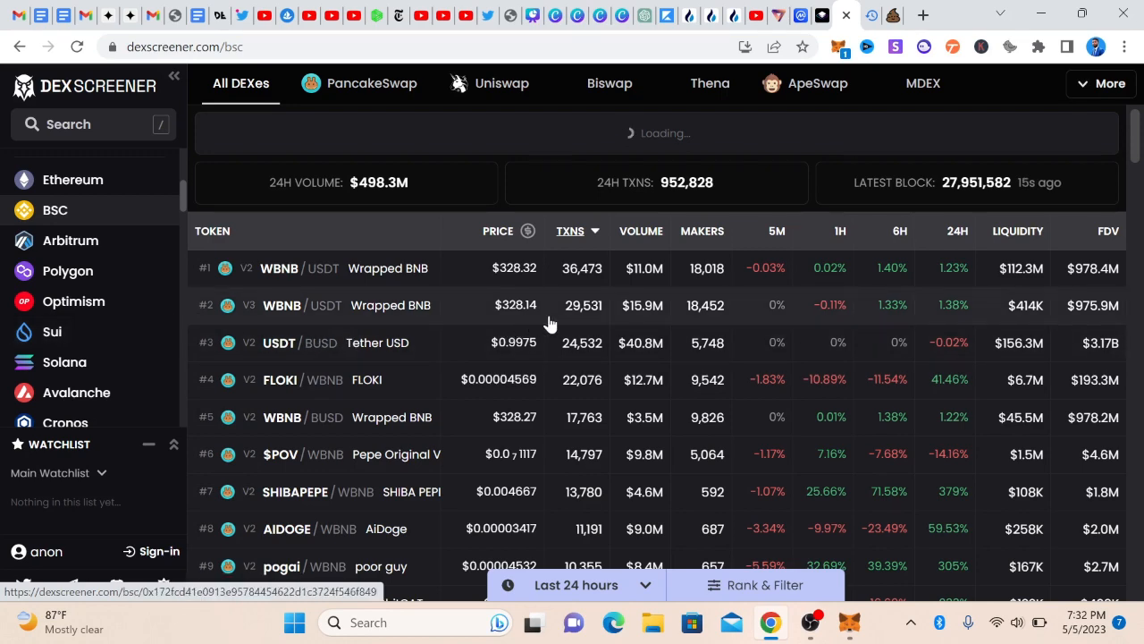
scroll("down", 3)
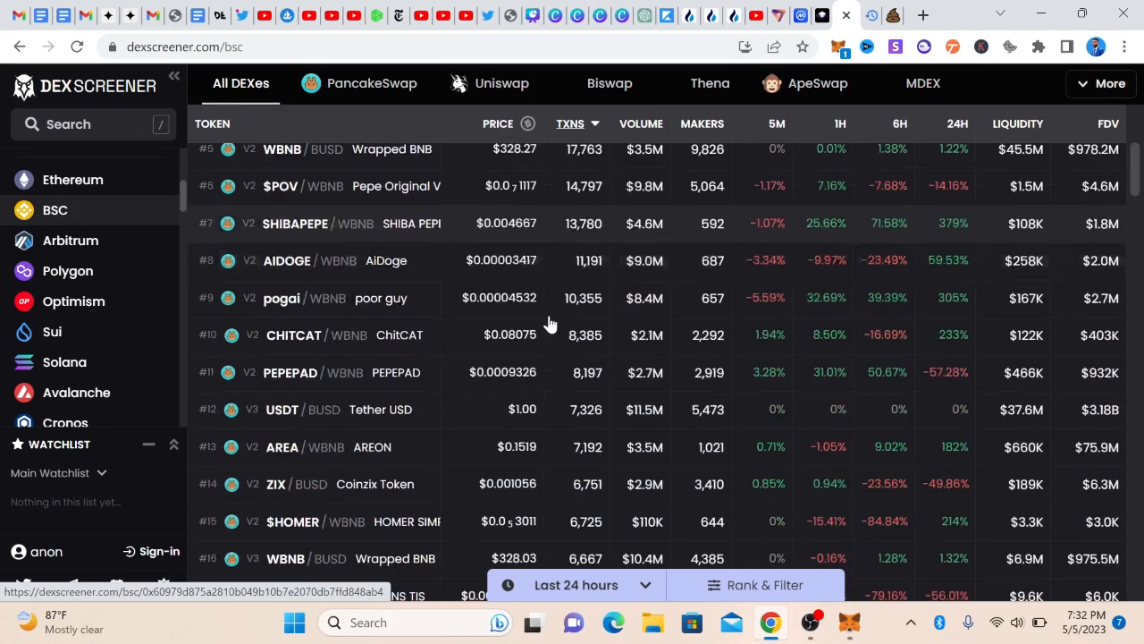
scroll("down", 3)
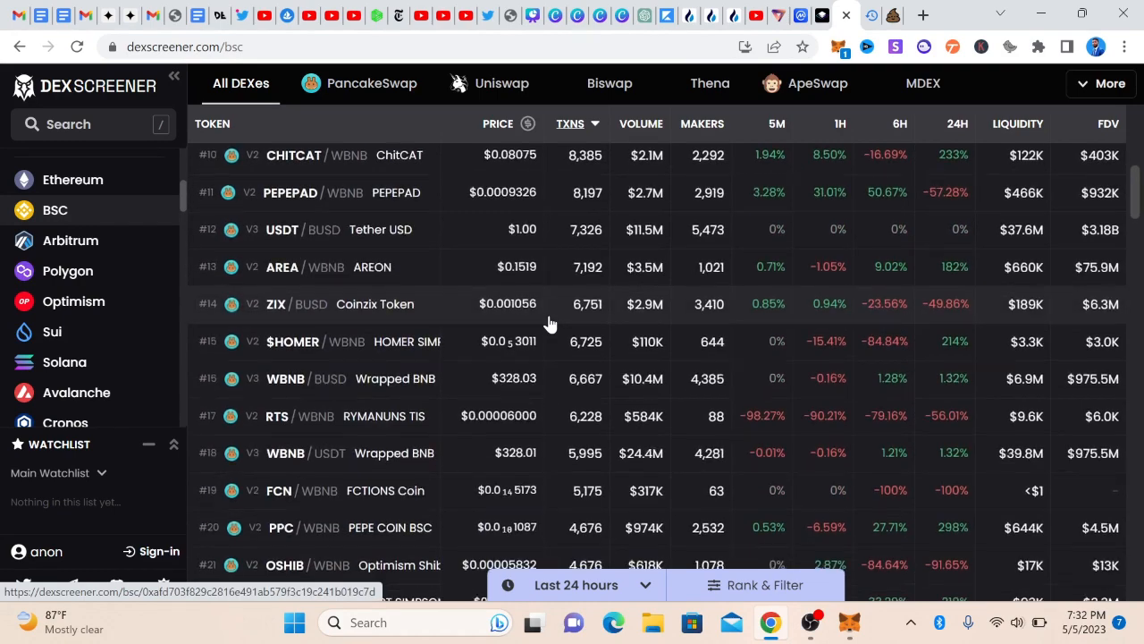
scroll("down", 3)
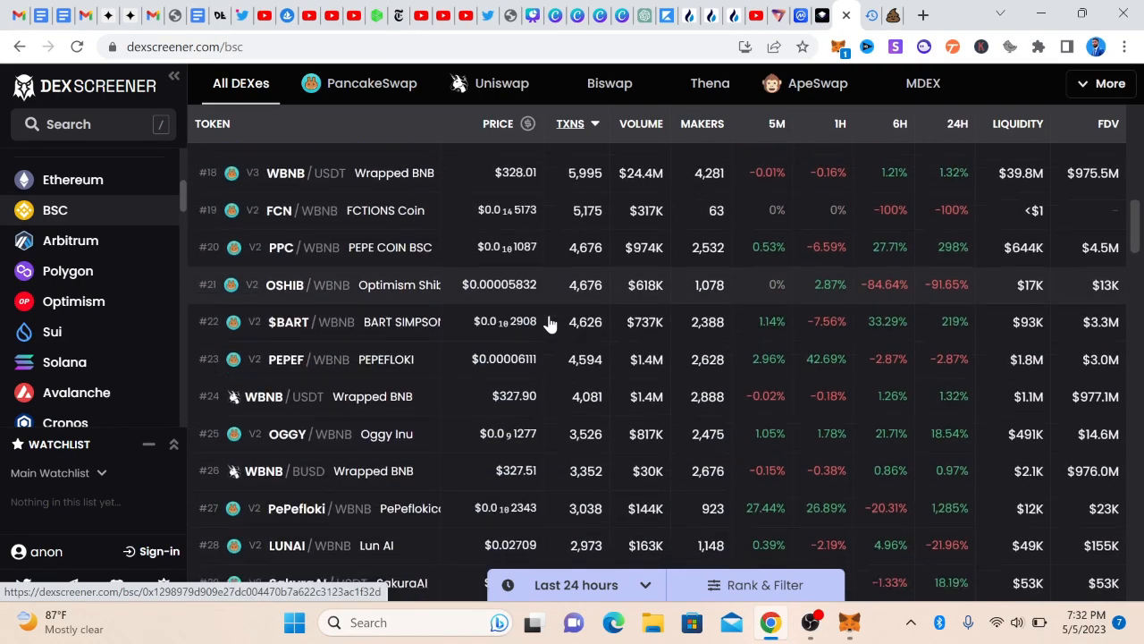
scroll("down", 3)
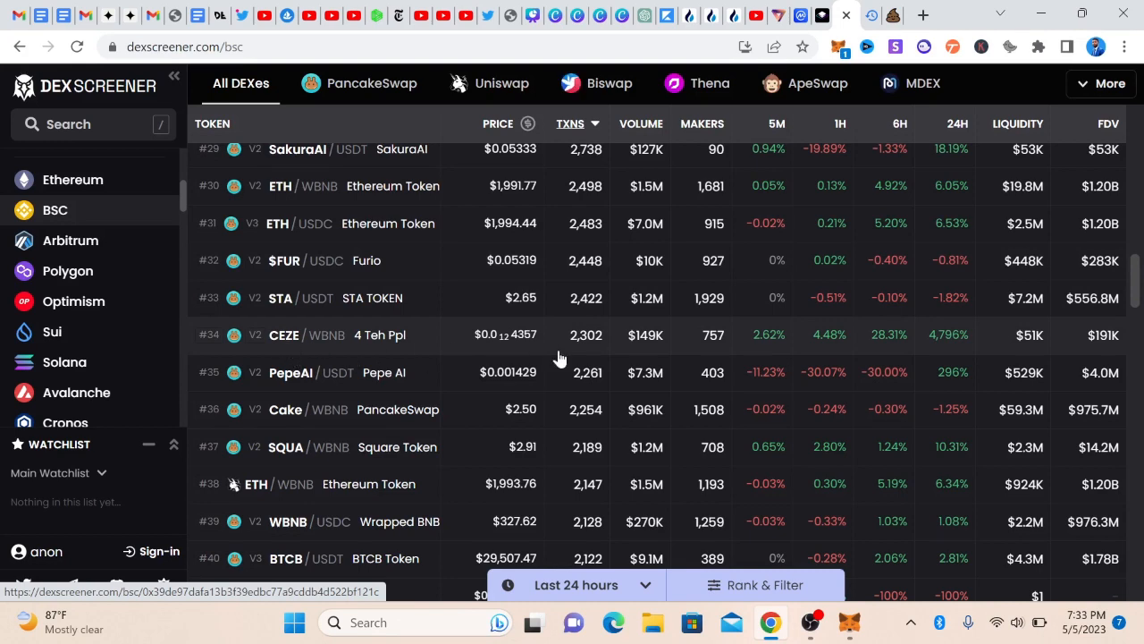
mouse_move(286, 338)
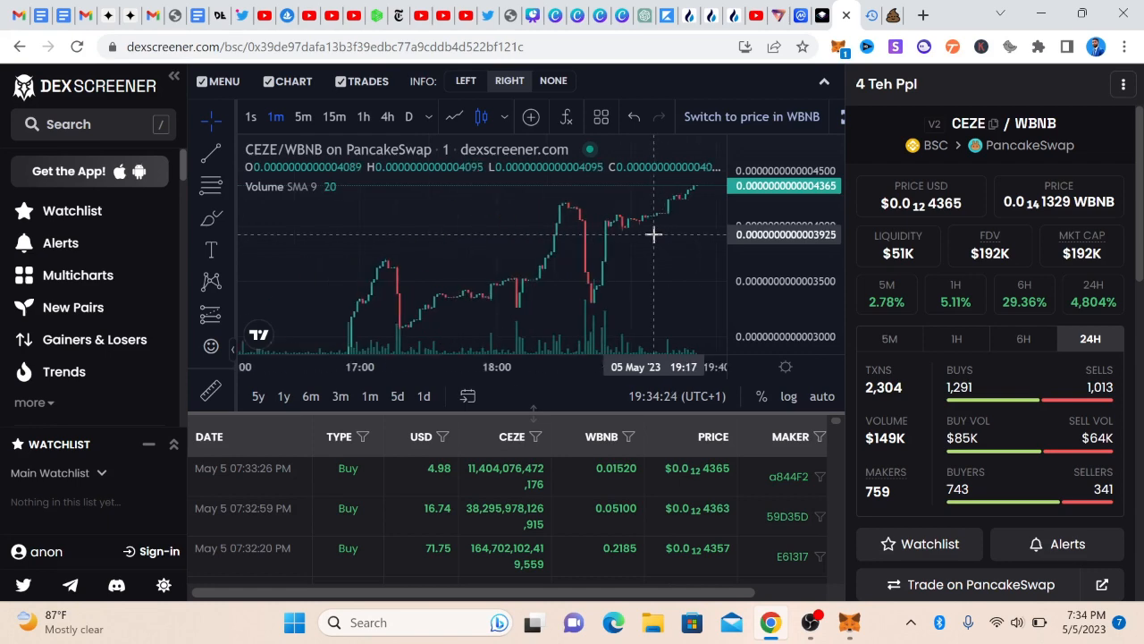
View the CEZE/WBNB chart at 5-minute, hourly and 15-minute timeframes.
left_click(304, 116)
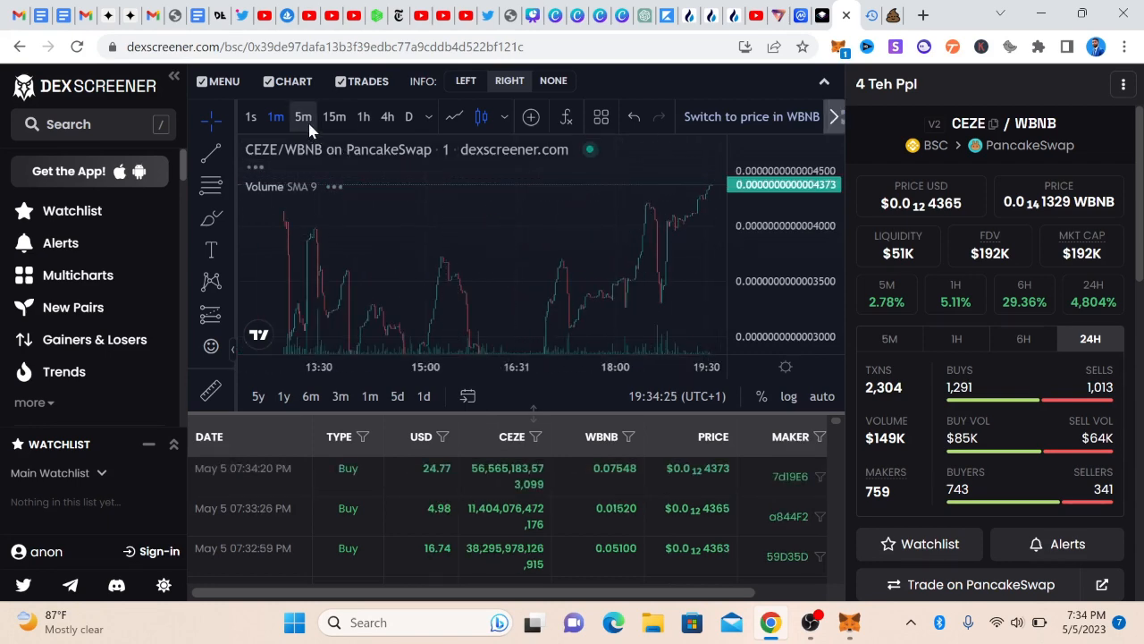
left_click(332, 116)
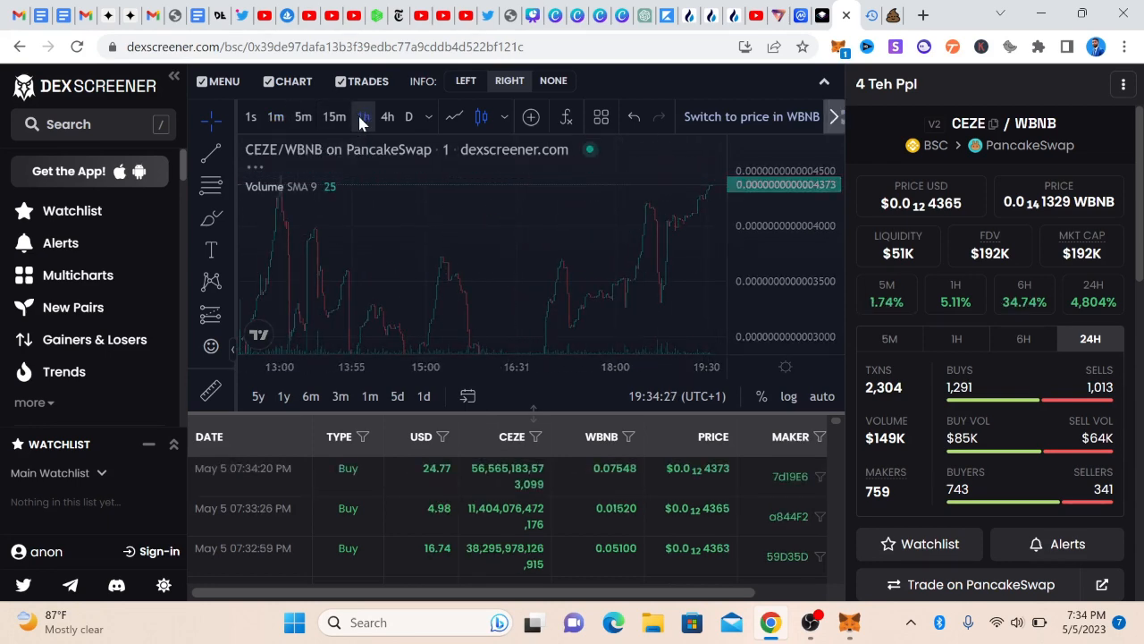
left_click(363, 117)
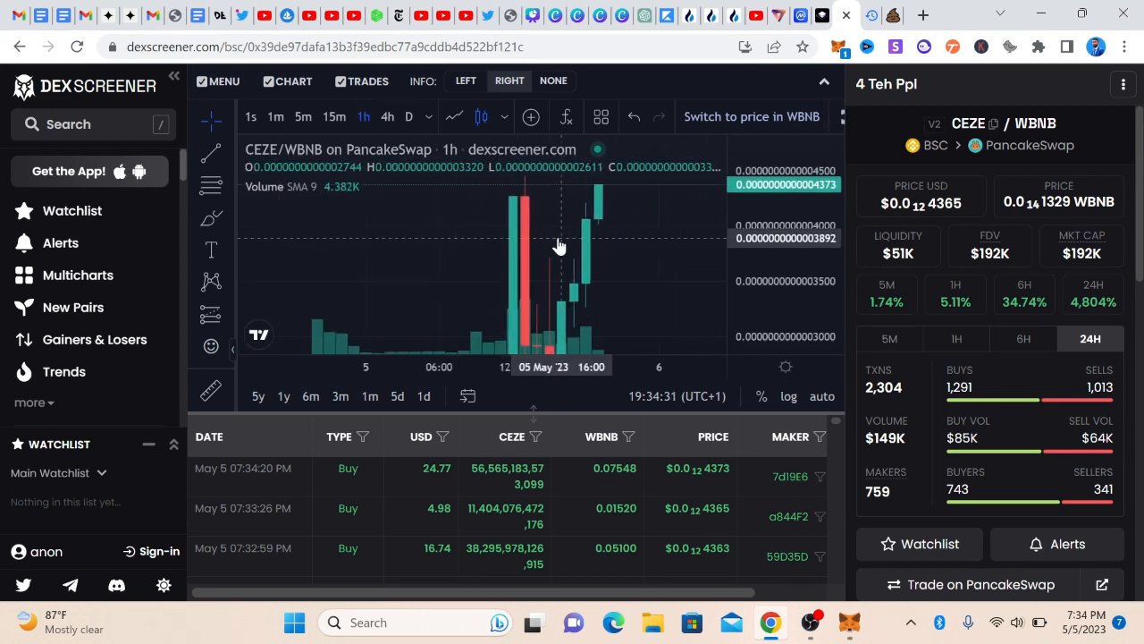
left_click(336, 117)
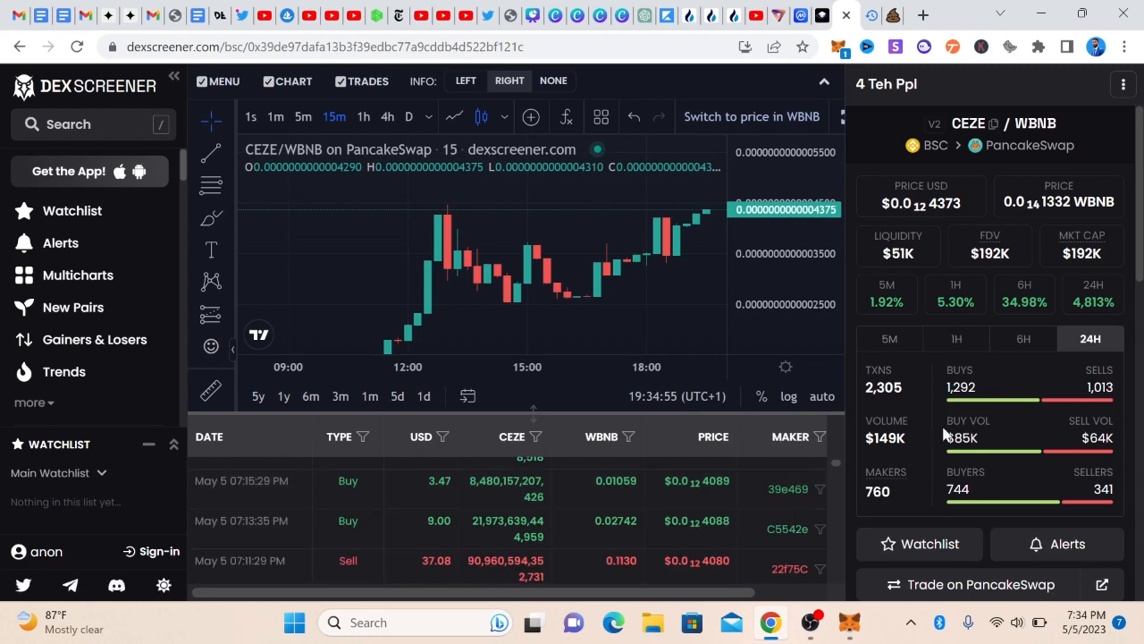
Copy the CEZE token's contract address from the pair details panel.
scroll("down", 3)
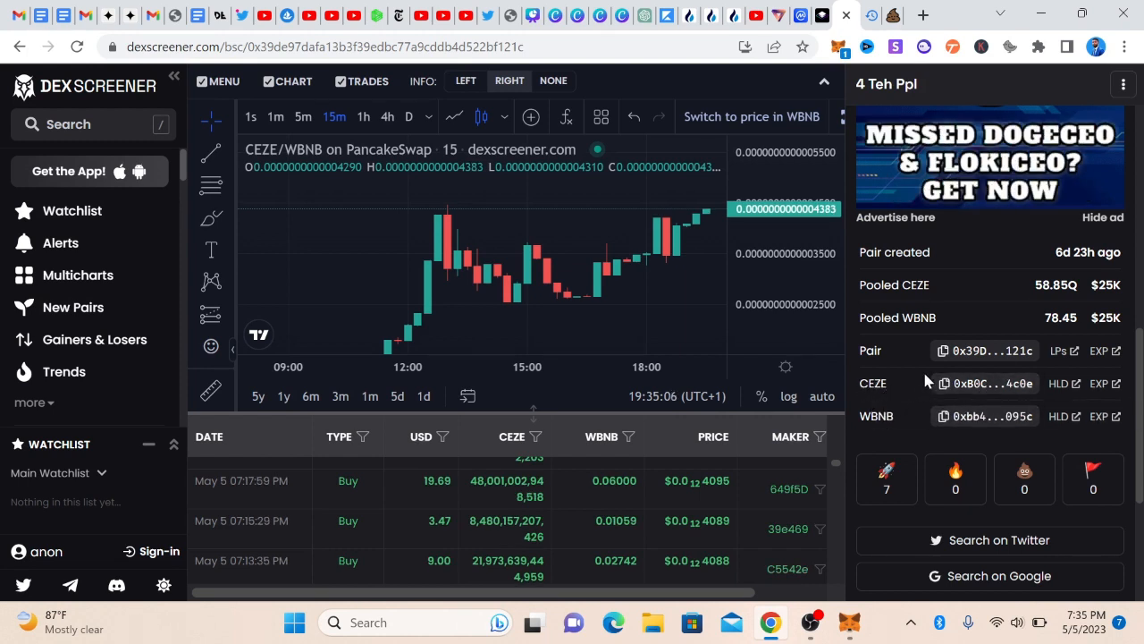
left_click(944, 383)
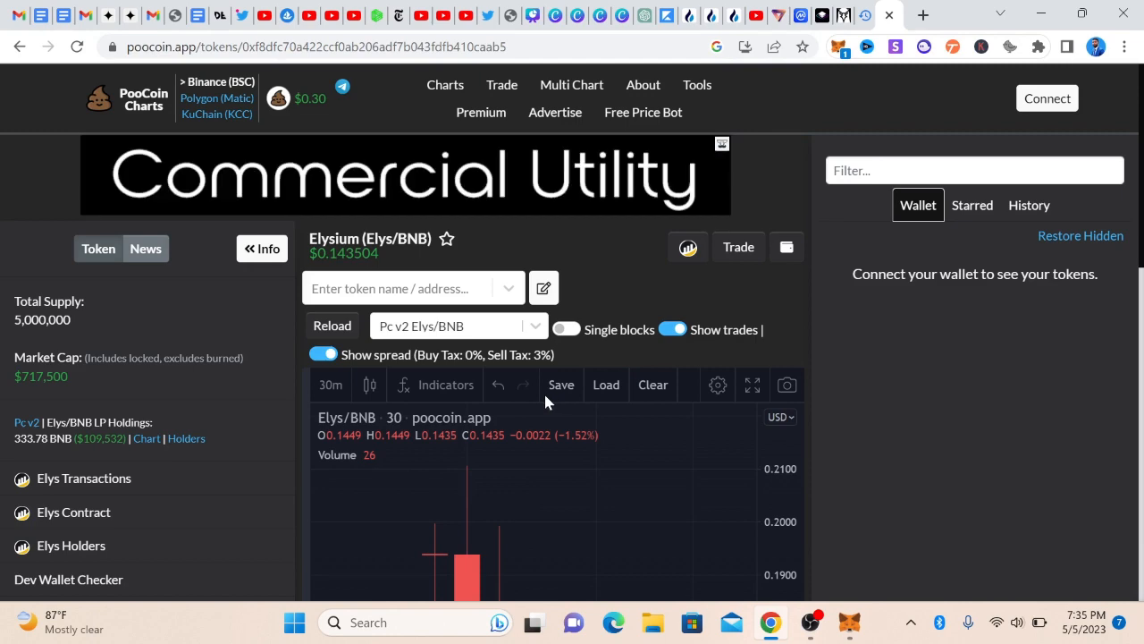
Paste the CEZE contract address into PooCoin's token search and scroll to the loaded 4 Teh Ppl (CEZE/BNB) chart.
left_click(412, 288)
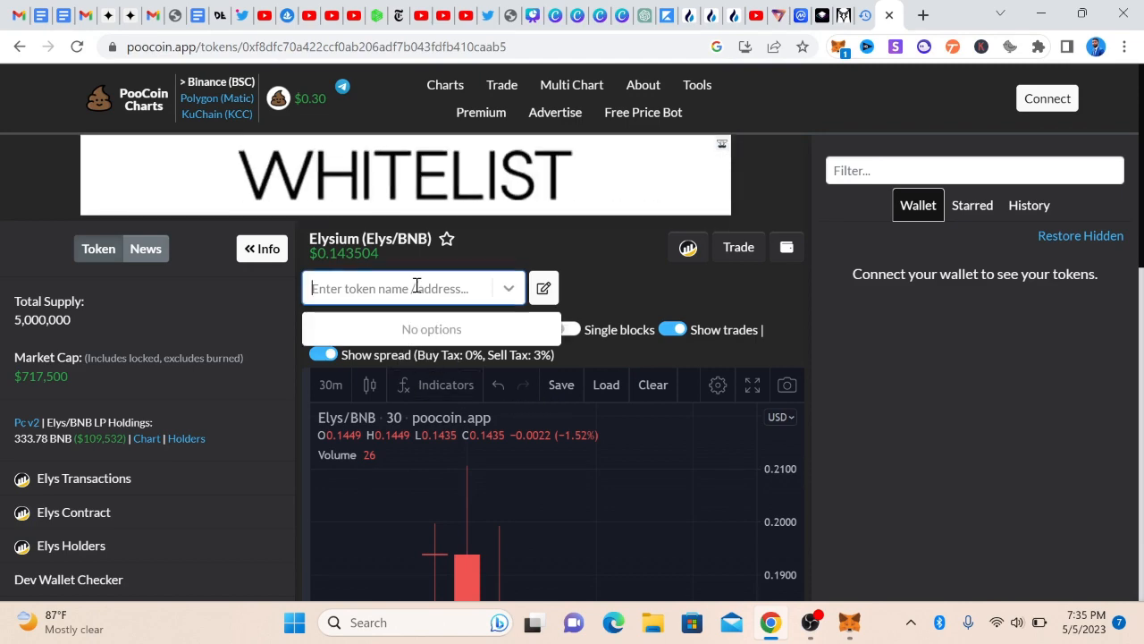
right_click(412, 288)
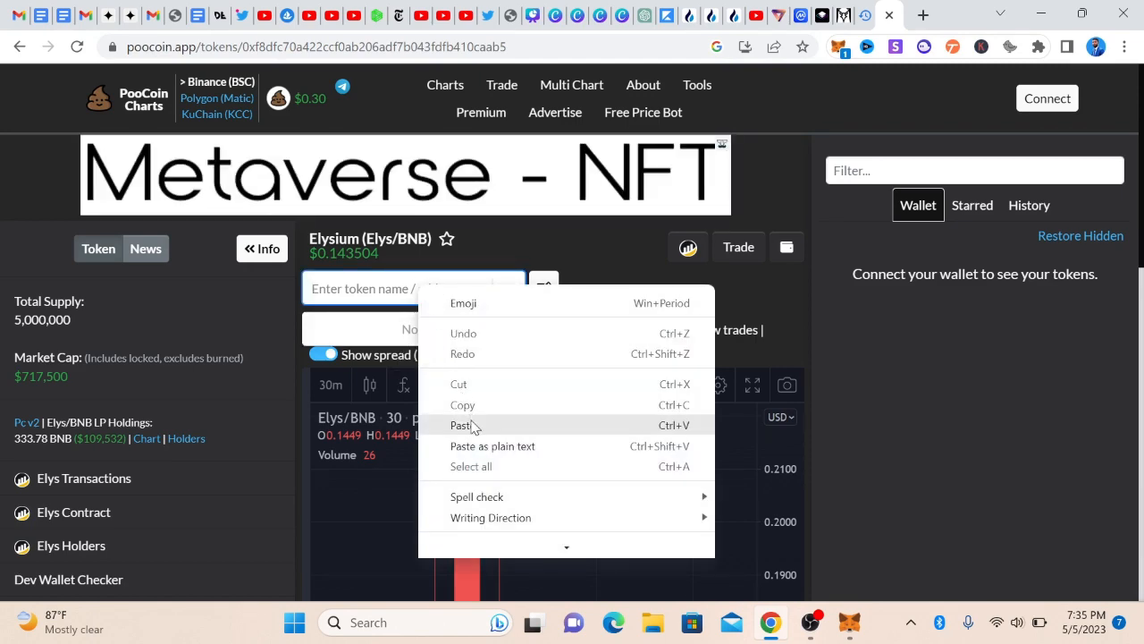
left_click(461, 425)
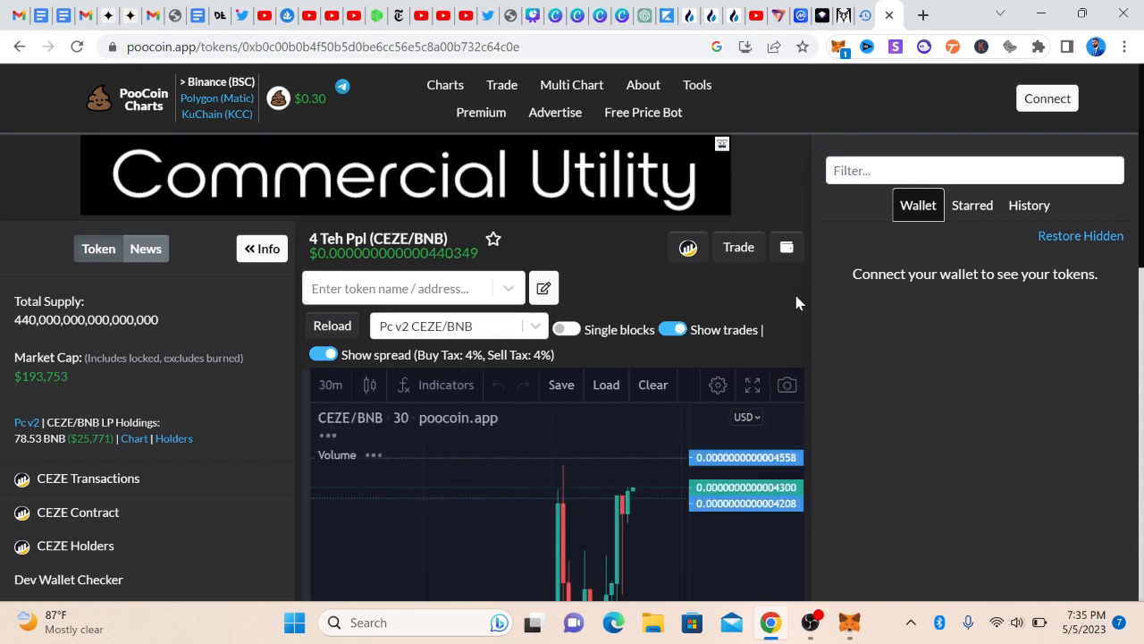
scroll("down", 3)
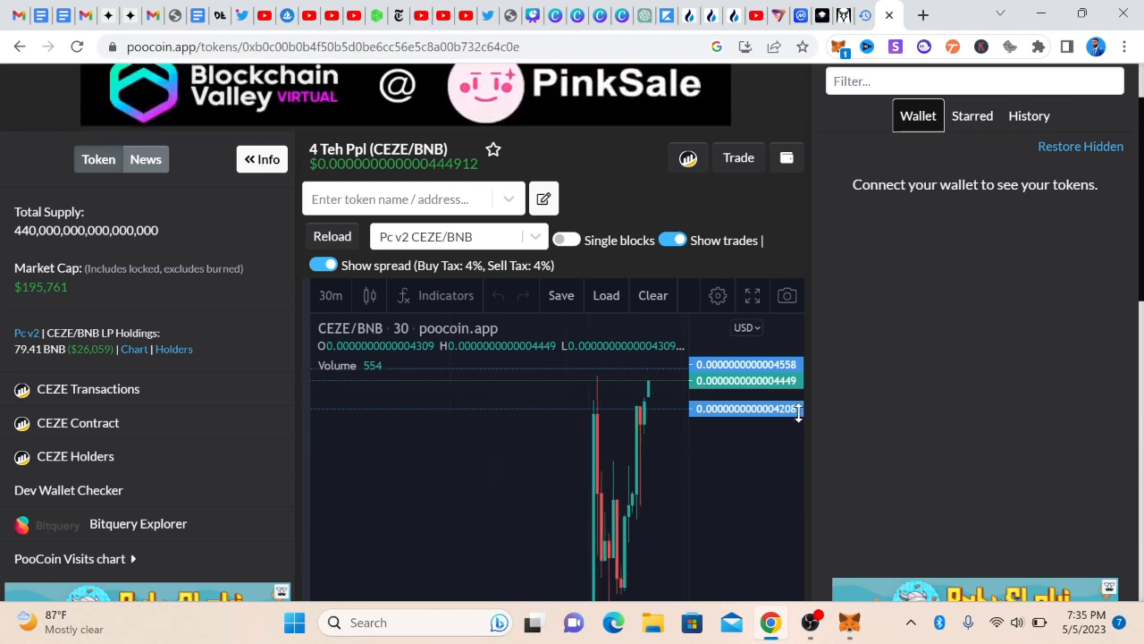
scroll("down", 3)
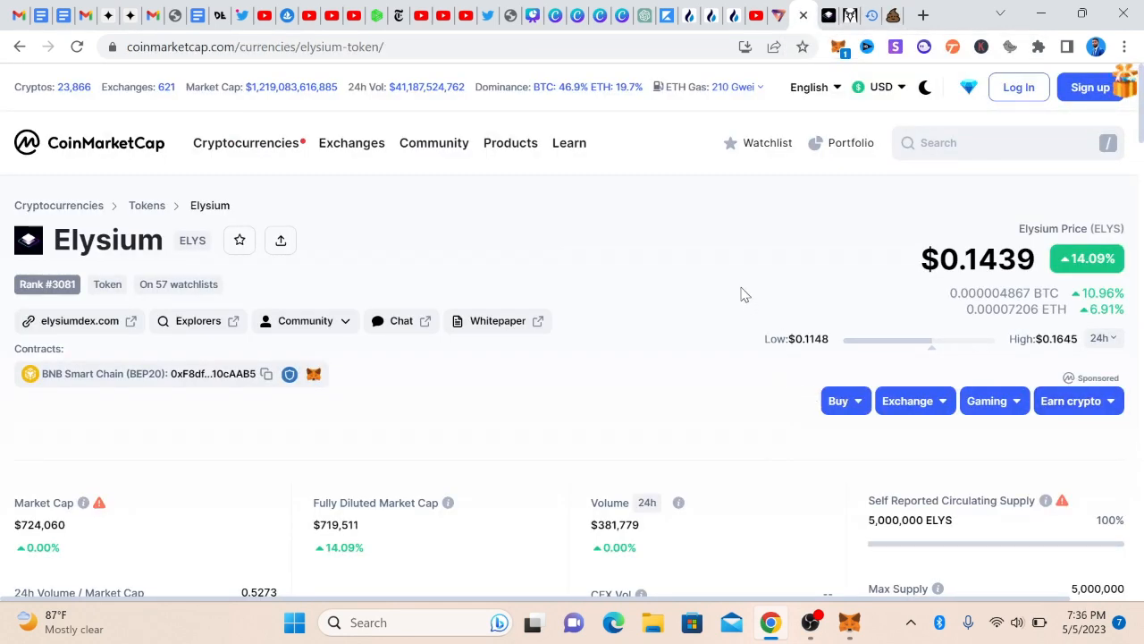
Open Elysium's Markets listing showing its single PancakeSwap v2 WBNB/ELYS spot pair.
scroll("down", 3)
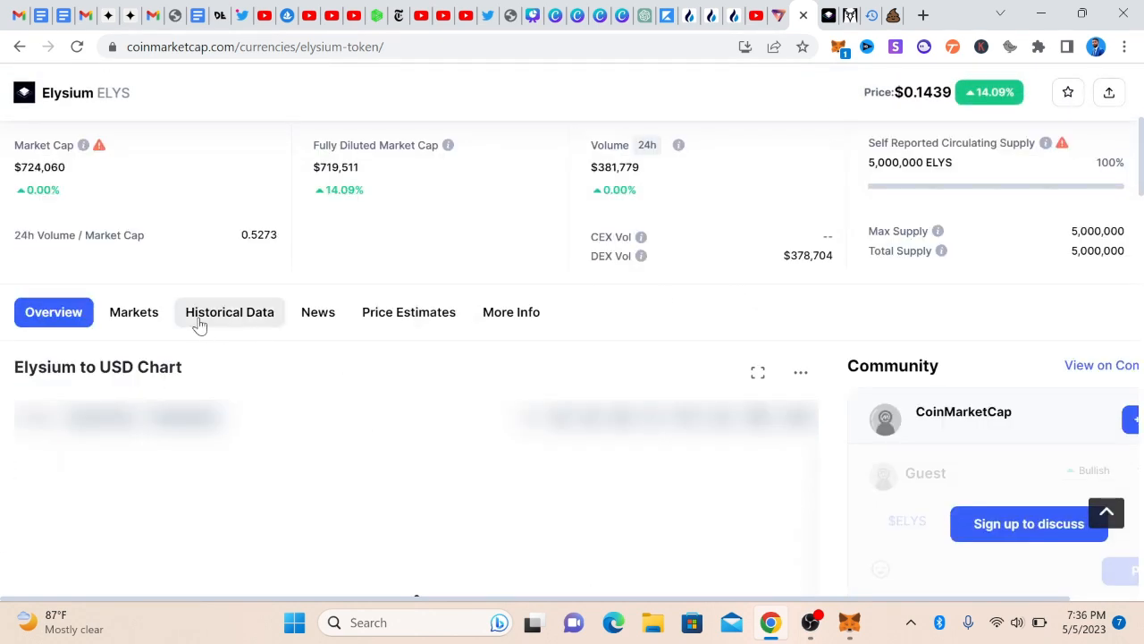
left_click(132, 311)
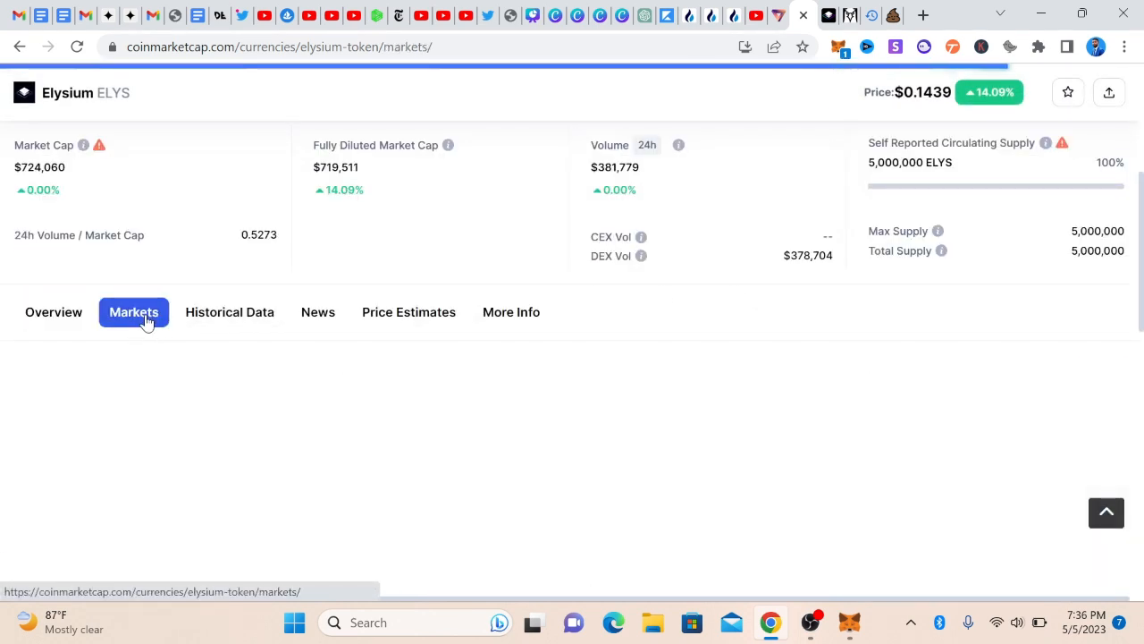
left_click(132, 311)
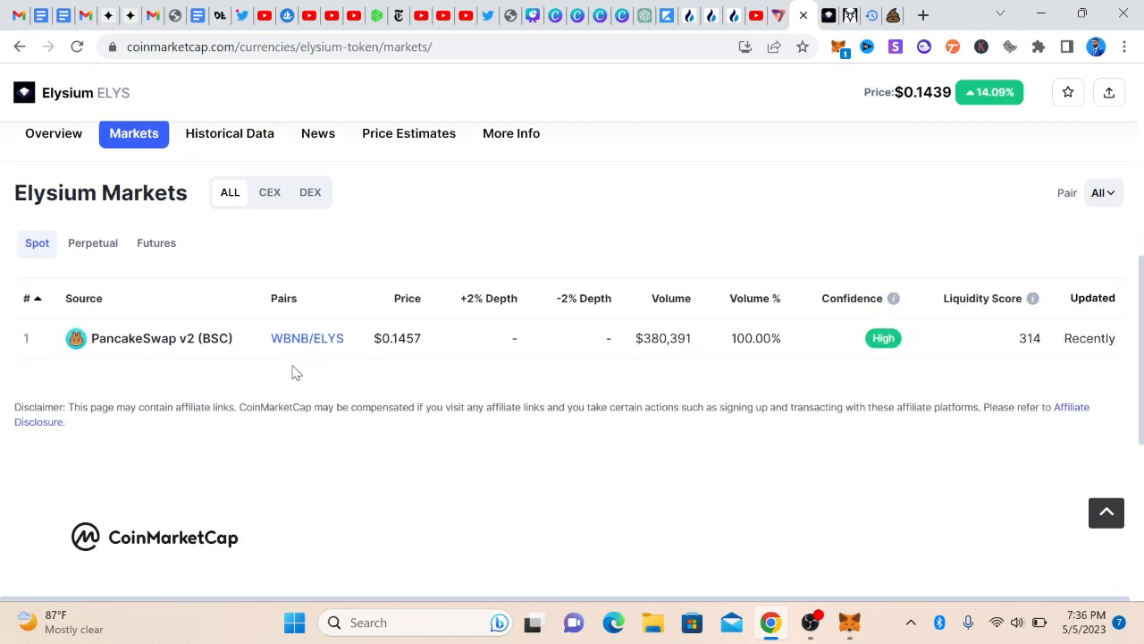
mouse_move(90, 332)
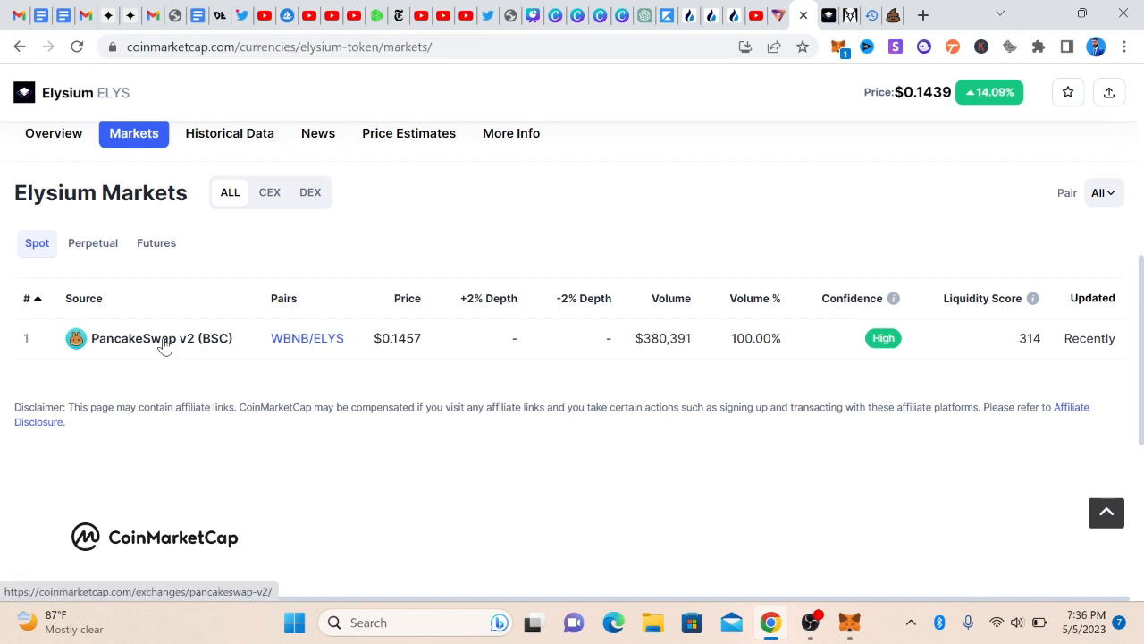
mouse_move(324, 366)
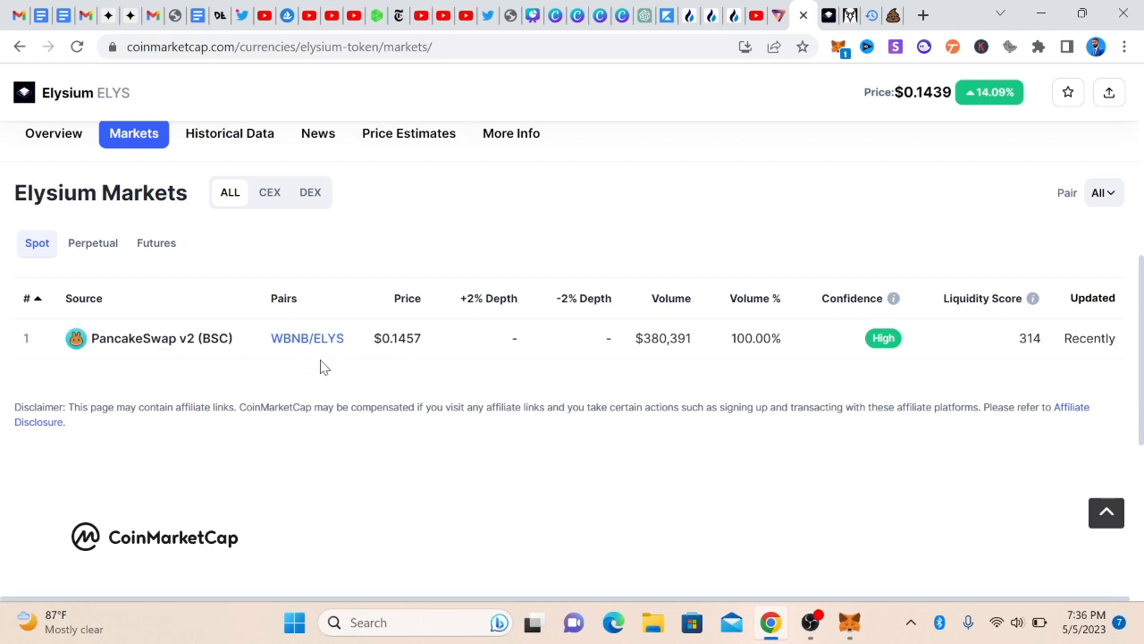
mouse_move(161, 344)
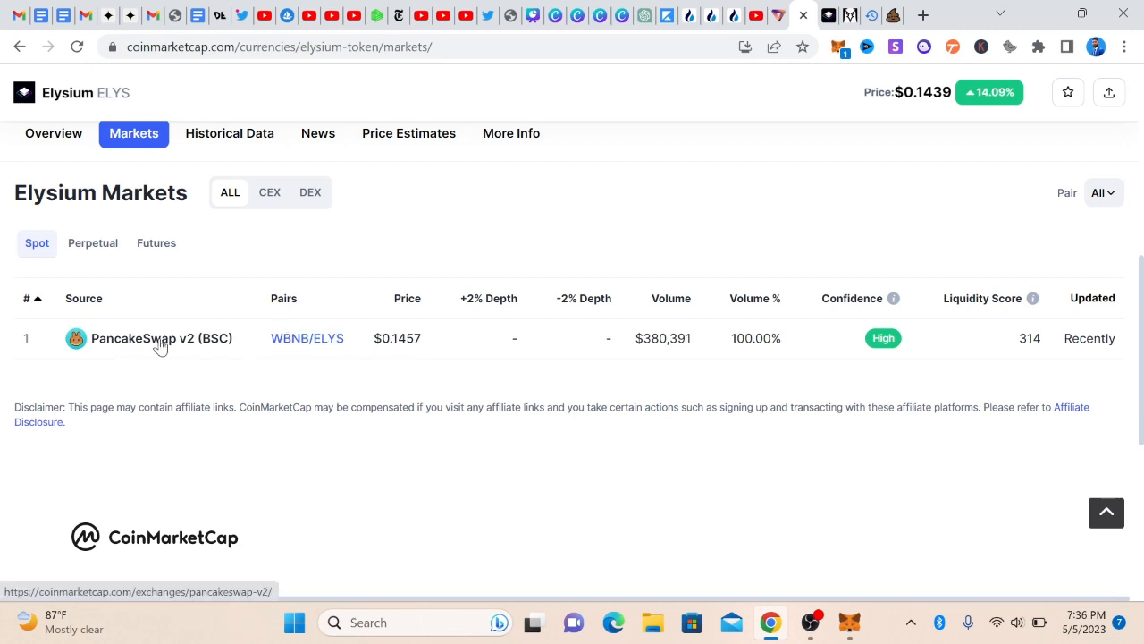
scroll("down", 3)
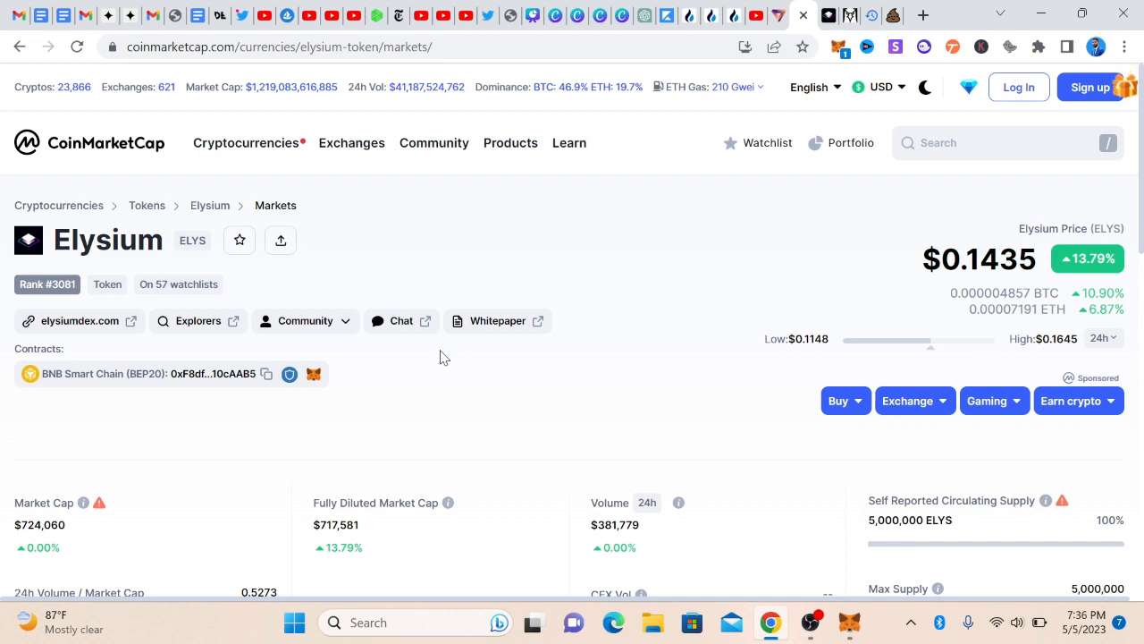
mouse_move(371, 407)
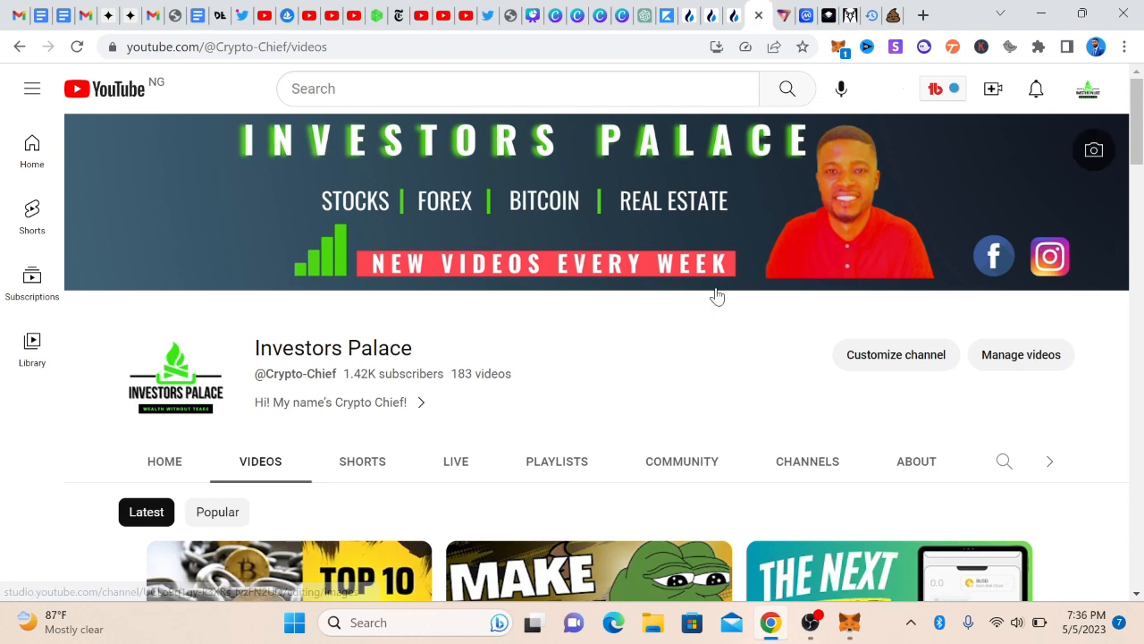
Sort the Investors Palace channel's videos by Popular and browse the tutorial and strategy uploads.
scroll("down", 3)
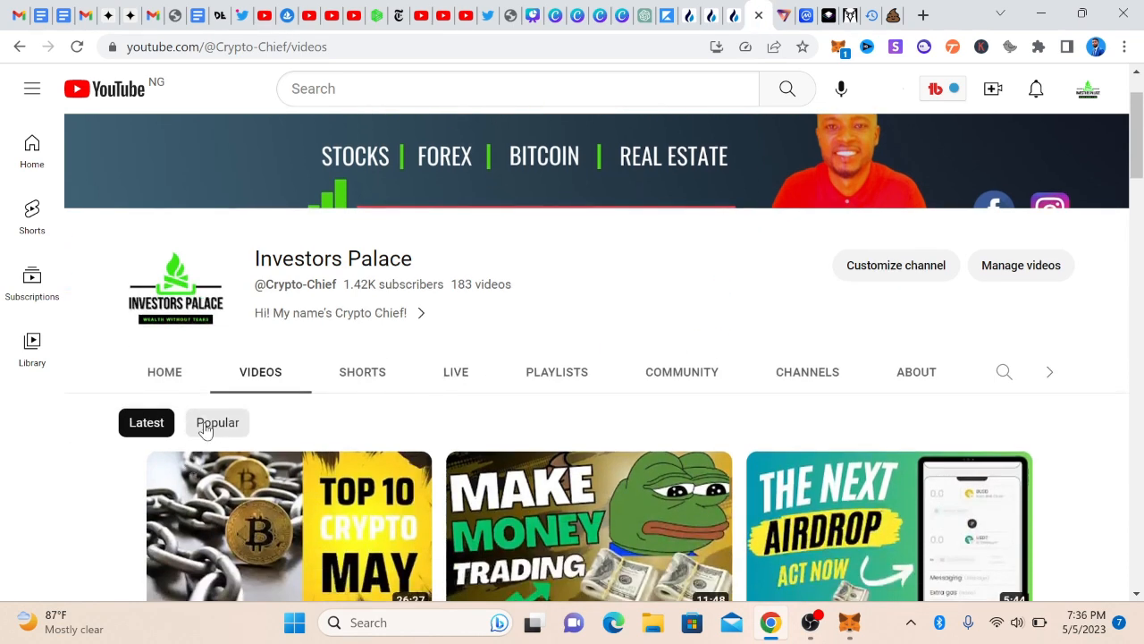
left_click(217, 422)
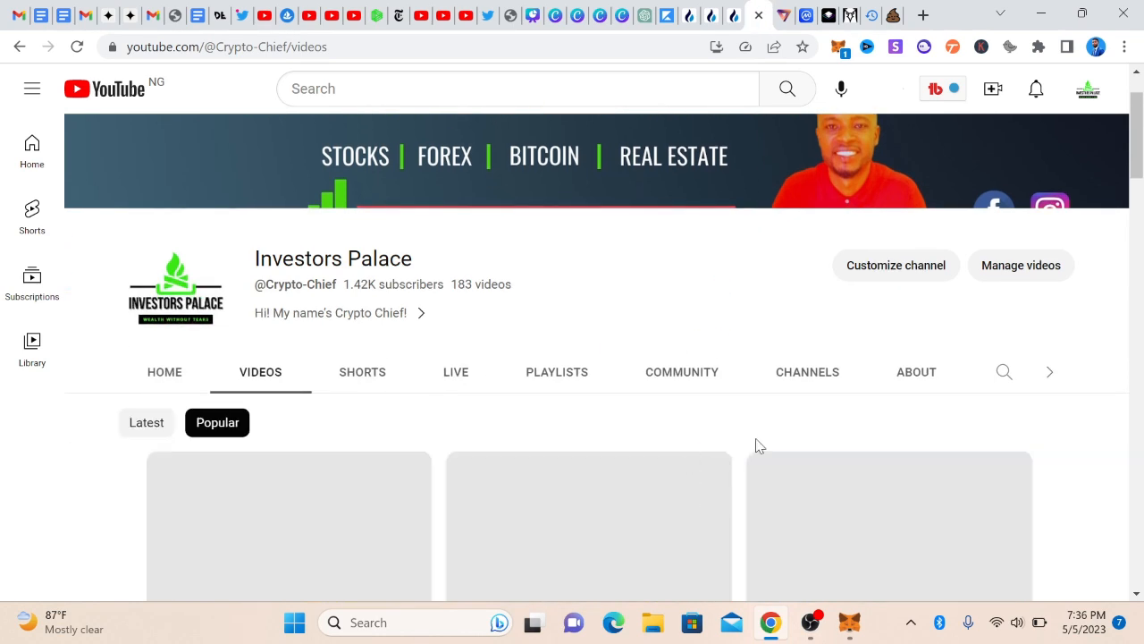
scroll("down", 3)
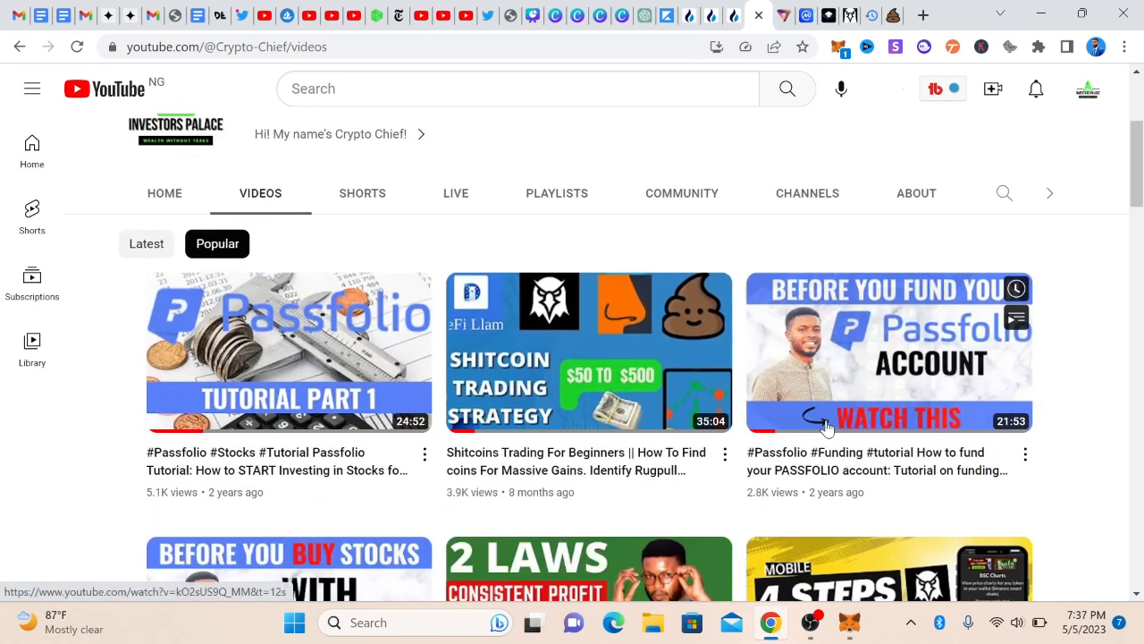
scroll("down", 3)
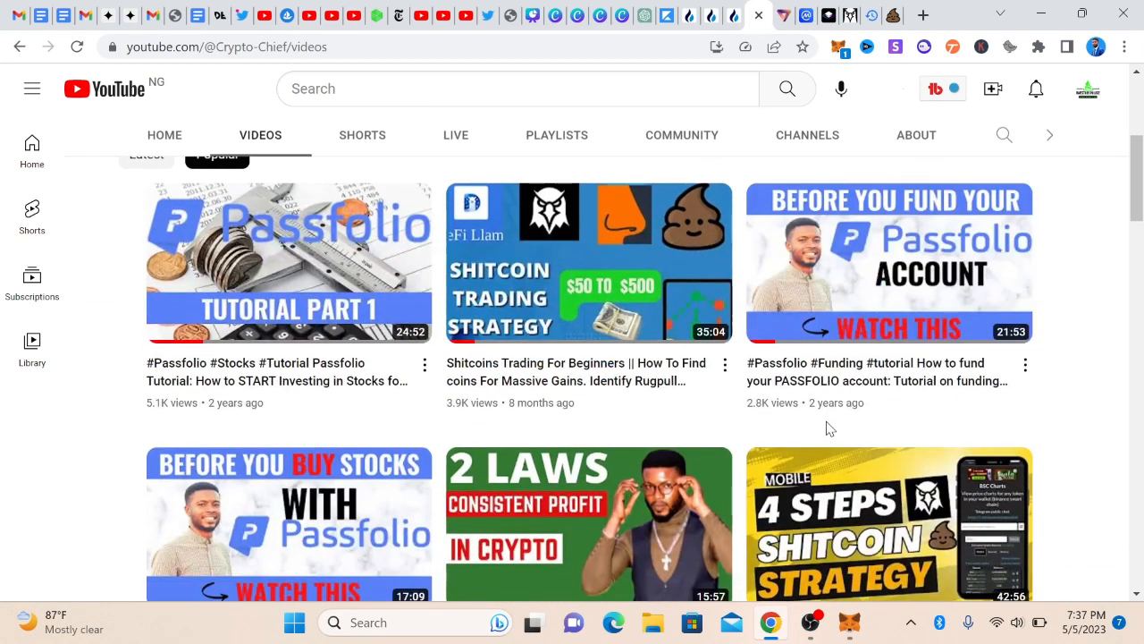
scroll("down", 3)
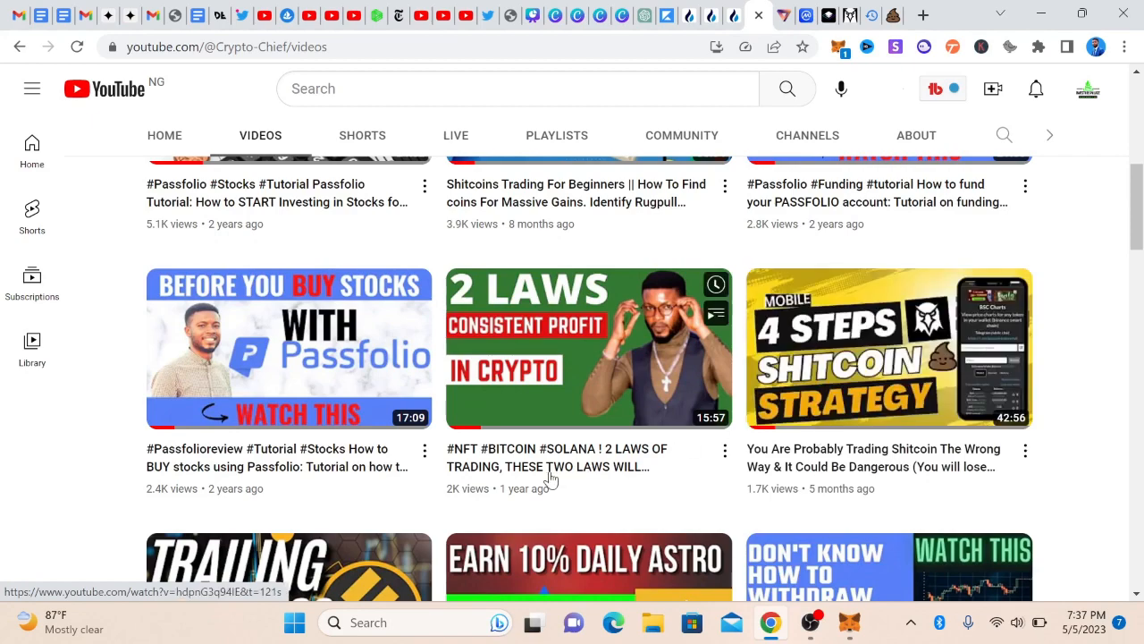
scroll("down", 3)
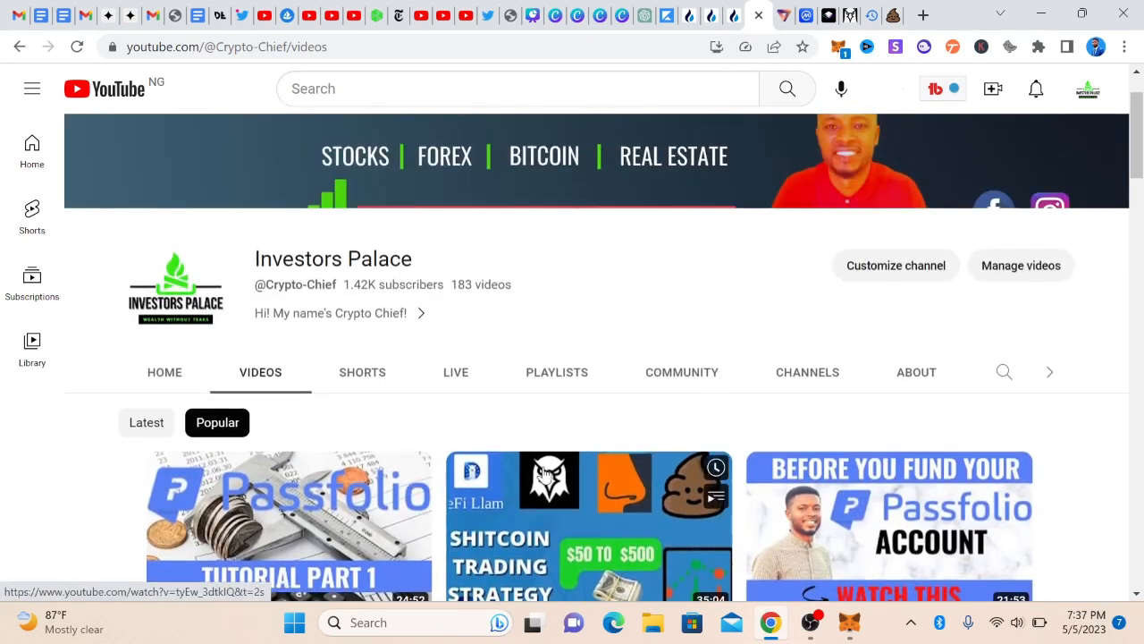
scroll("down", 3)
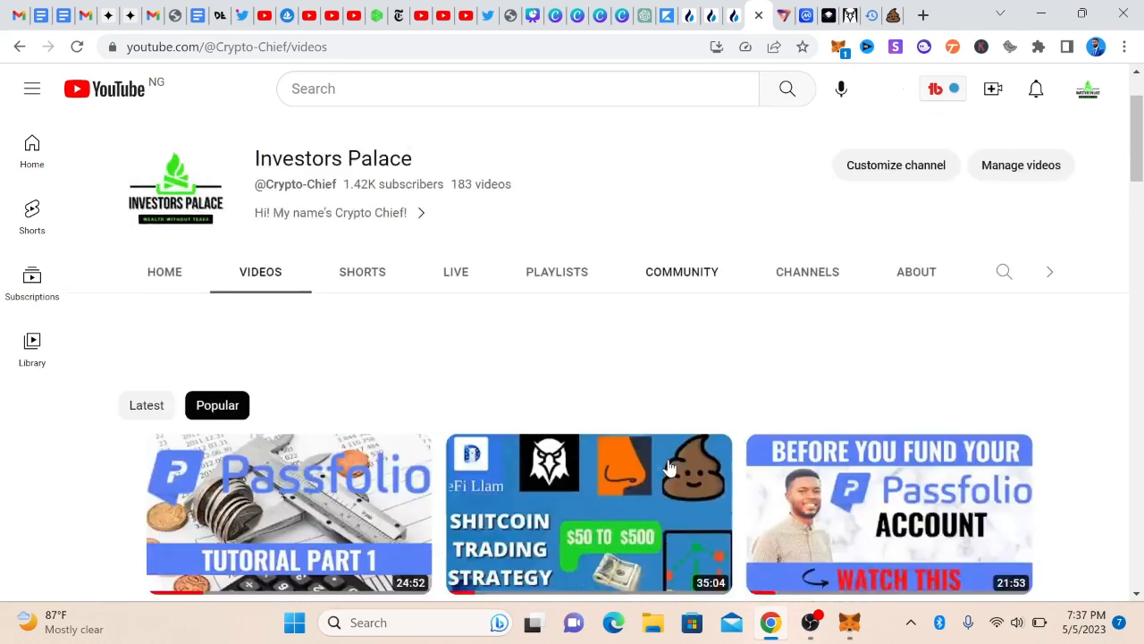